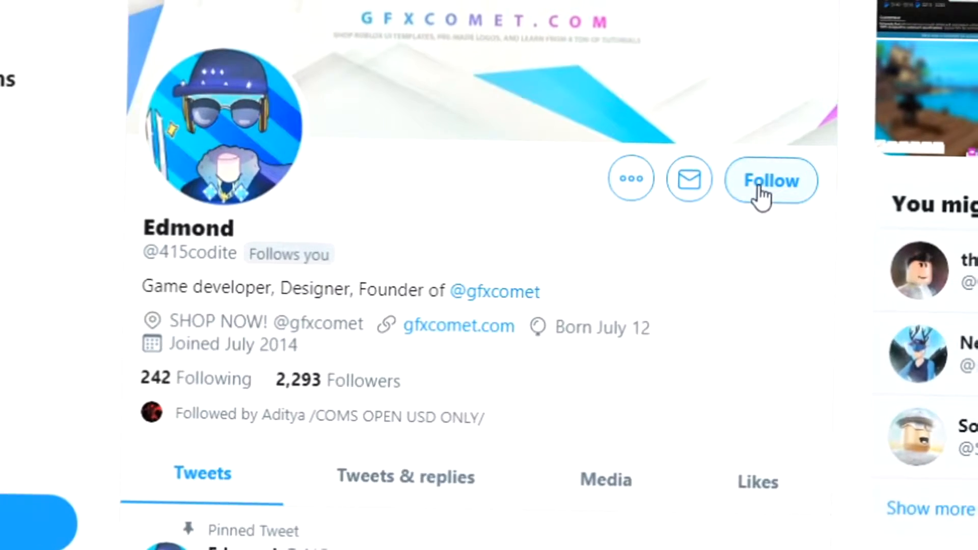
{"action": "left_click", "coordinate": [770, 180]}
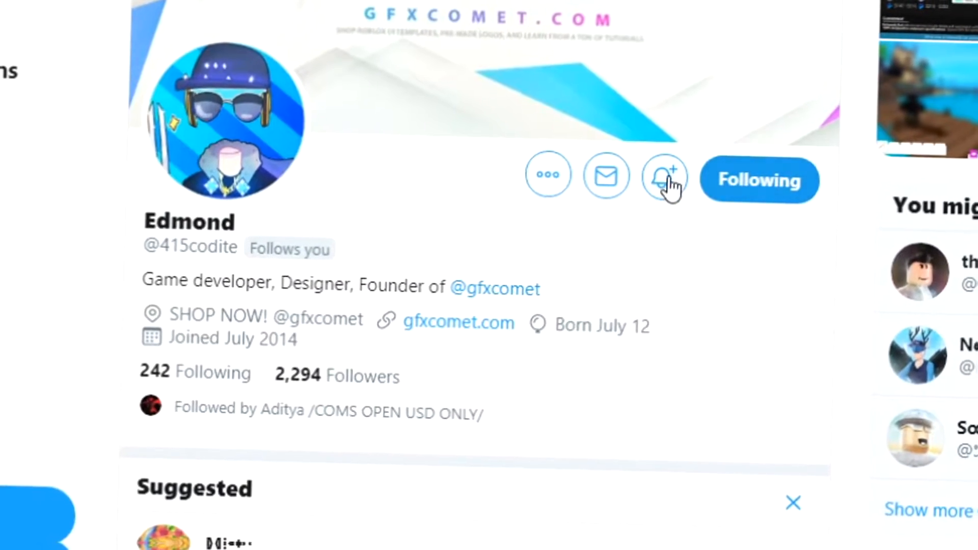
{"action": "left_click", "coordinate": [664, 178]}
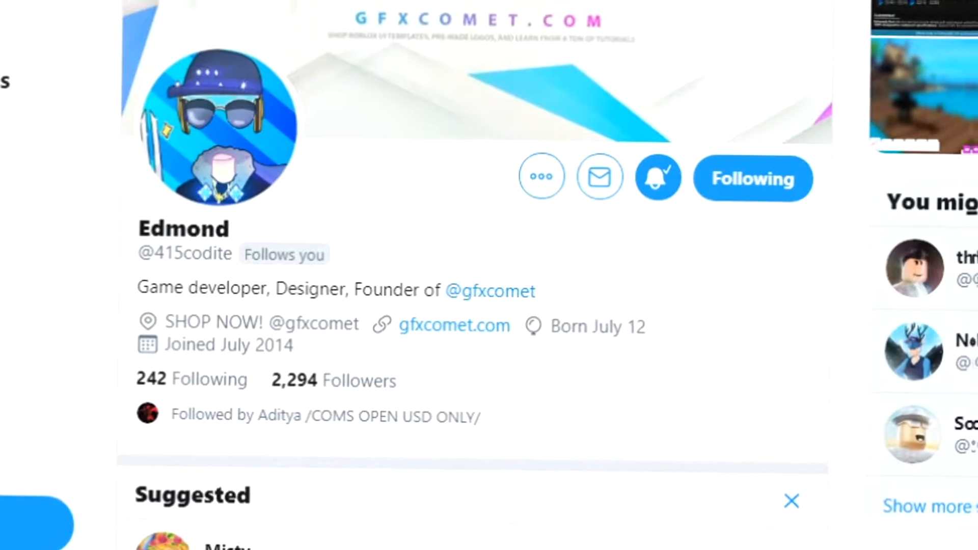
{"action": "left_click", "coordinate": [489, 291]}
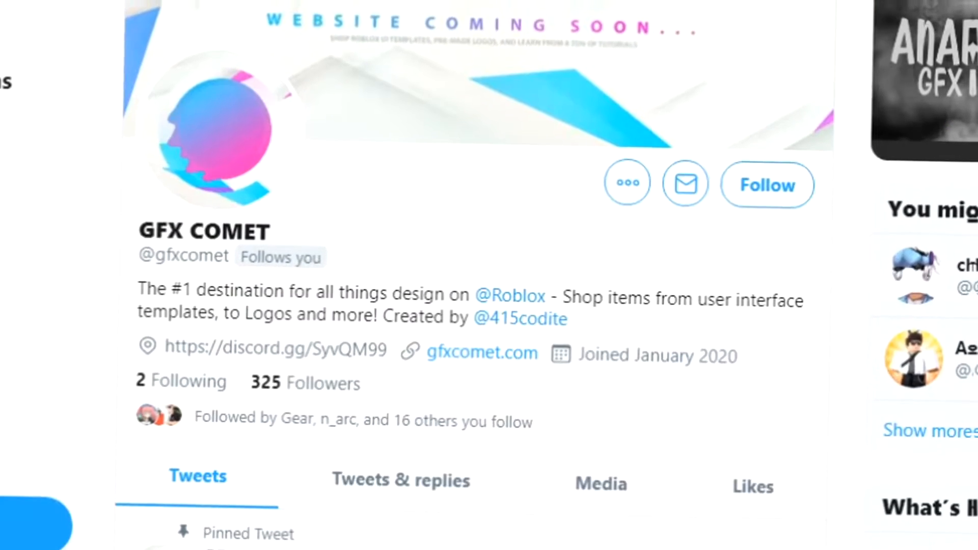
{"action": "left_click", "coordinate": [767, 185]}
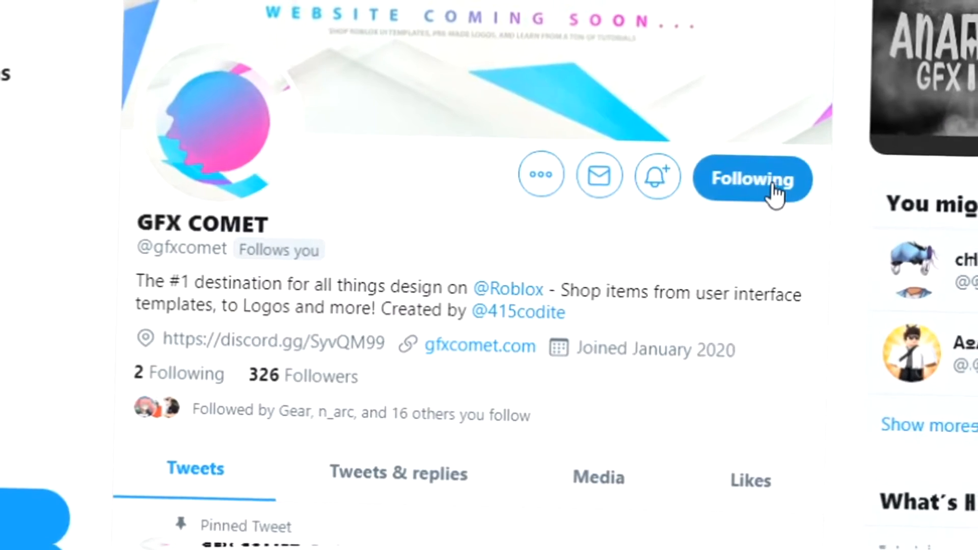
{"action": "left_click", "coordinate": [656, 175]}
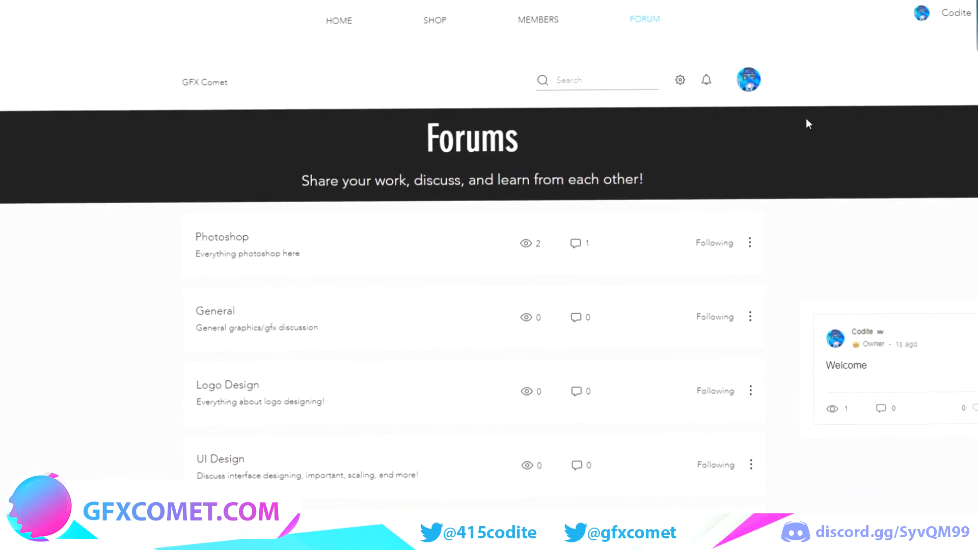
{"action": "scroll", "scroll_direction": "down", "scroll_amount": 3}
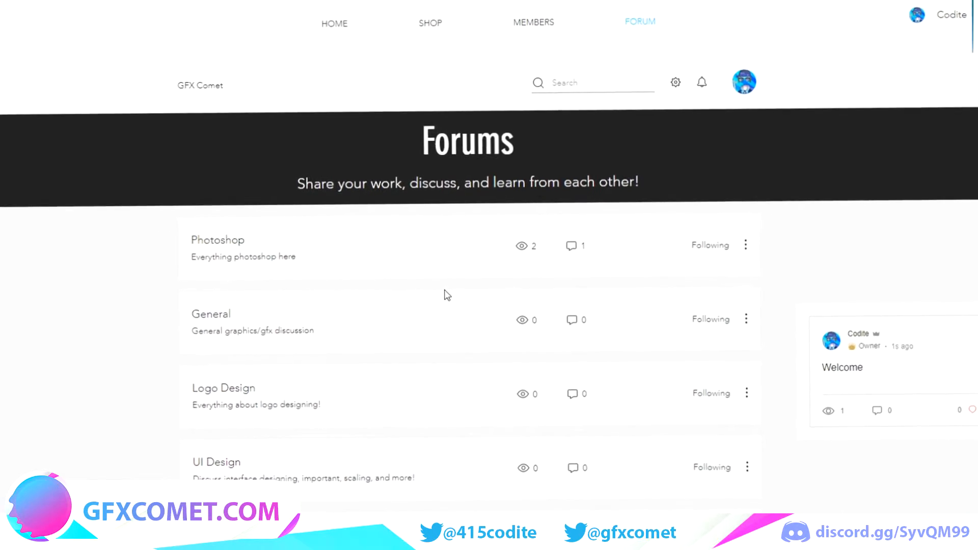
{"action": "scroll", "scroll_direction": "down", "scroll_amount": 3}
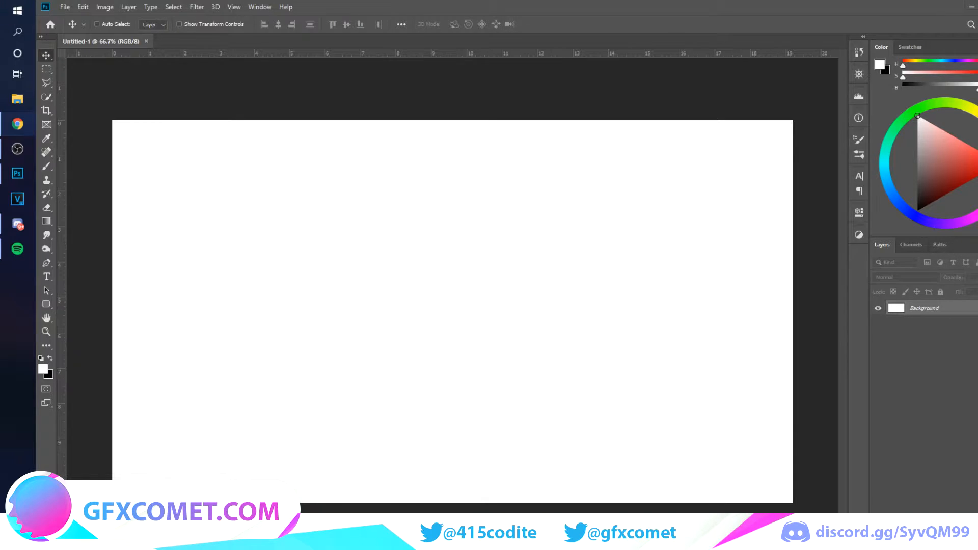
Paste the colour palette image onto the canvas and hide its layer
{"action": "left_click", "coordinate": [81, 7]}
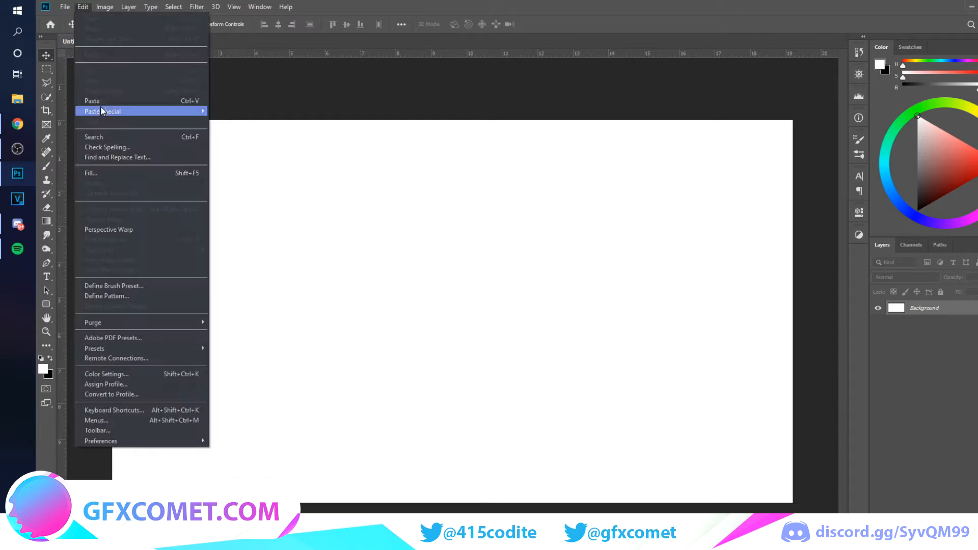
{"action": "left_click", "coordinate": [92, 101]}
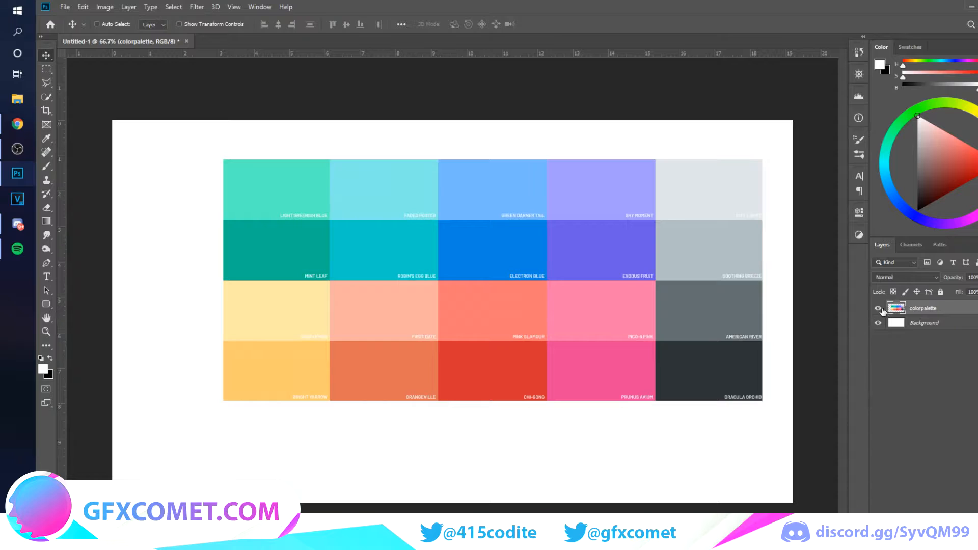
{"action": "left_click", "coordinate": [878, 307]}
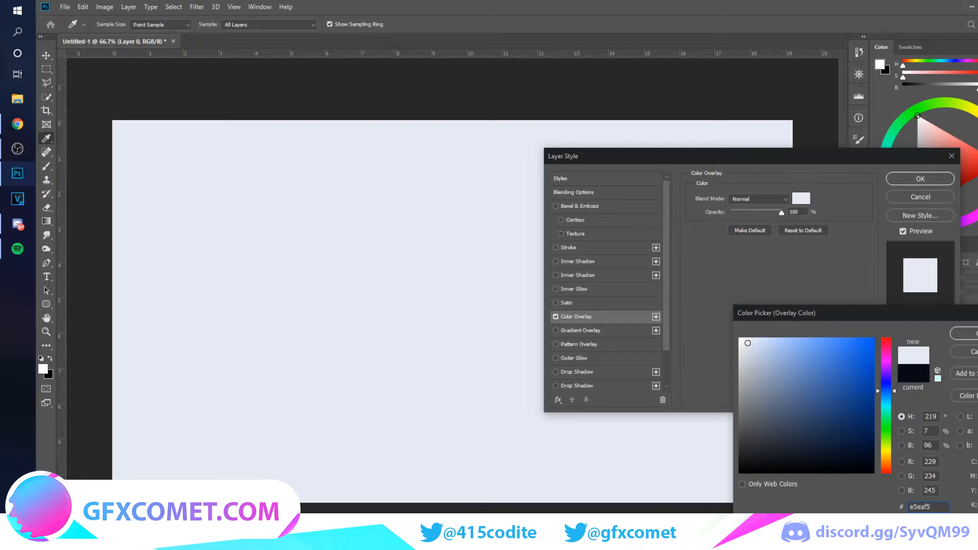
Apply the #e5eaf5 colour overlay to Layer 0
{"action": "left_click", "coordinate": [919, 179]}
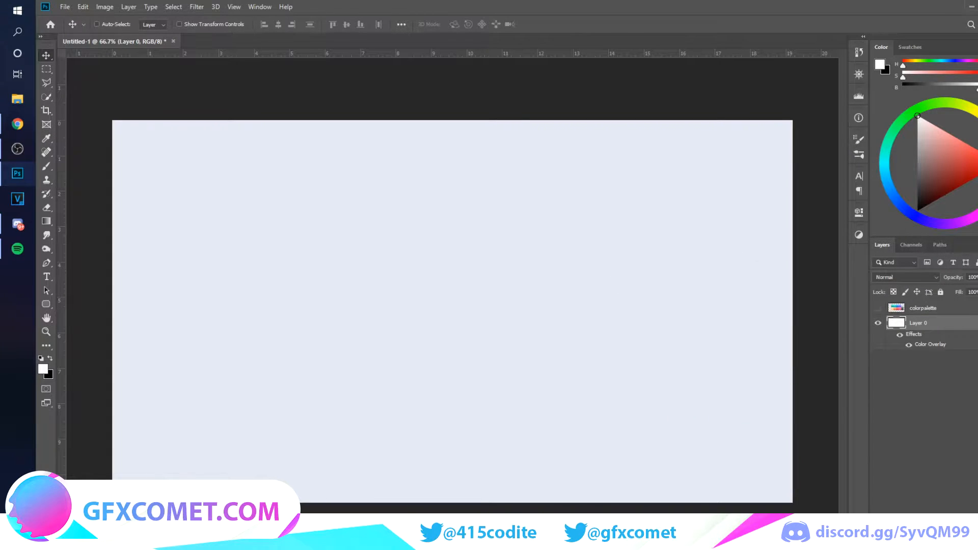
Draw a tall 25 px-radius white rounded rectangle in the canvas centre
{"action": "left_click", "coordinate": [46, 305]}
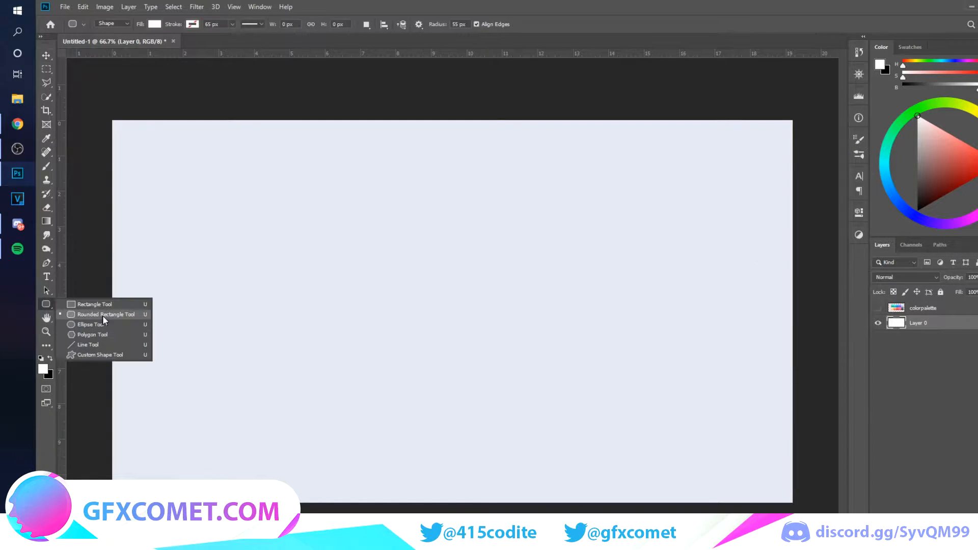
{"action": "left_click", "coordinate": [105, 313]}
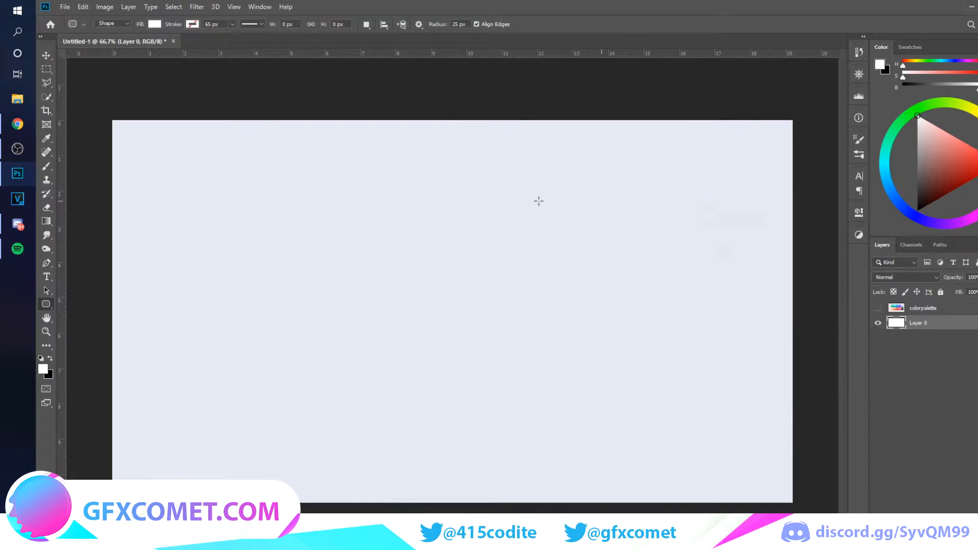
{"action": "left_click_drag", "start_coordinate": [325, 185], "coordinate": [510, 425]}
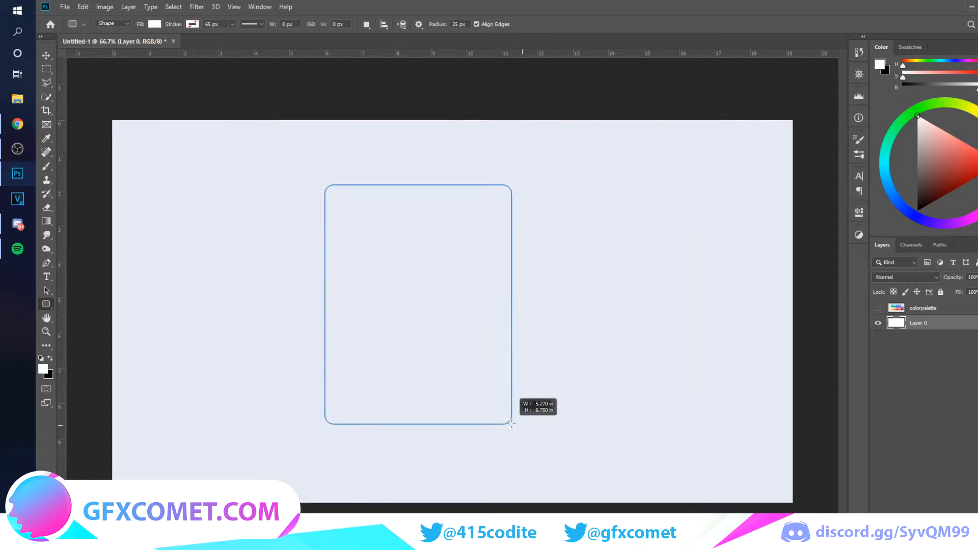
{"action": "left_click_drag", "start_coordinate": [512, 424], "coordinate": [534, 438]}
{"action": "type", "text": "Store"}
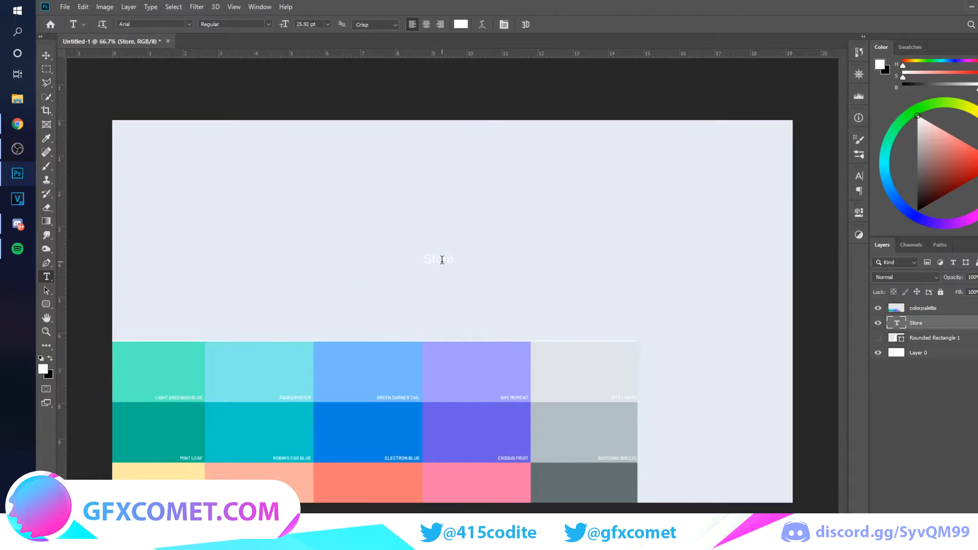
Finish the bold dark 'Store' title near the card's top-left corner
{"action": "left_click", "coordinate": [460, 24]}
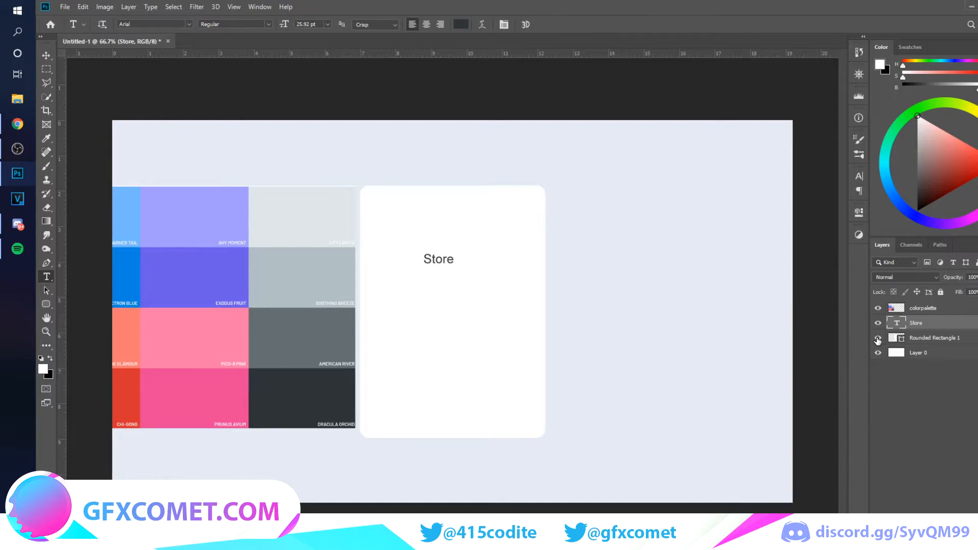
{"action": "mouse_move", "coordinate": [879, 330]}
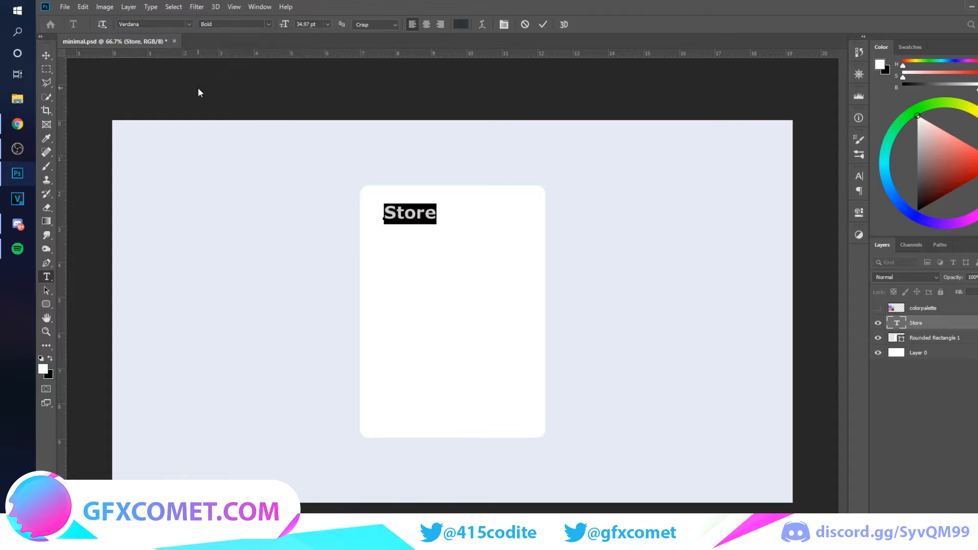
{"action": "left_click", "coordinate": [46, 55]}
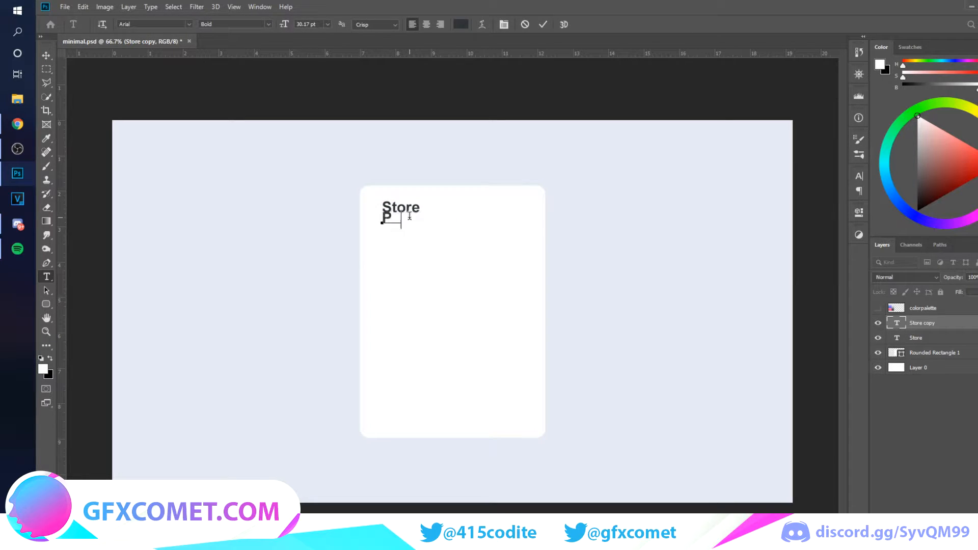
Type 'Purchase anything you want' and move it just under the Store title
{"action": "type", "text": "Purchase anything you w"}
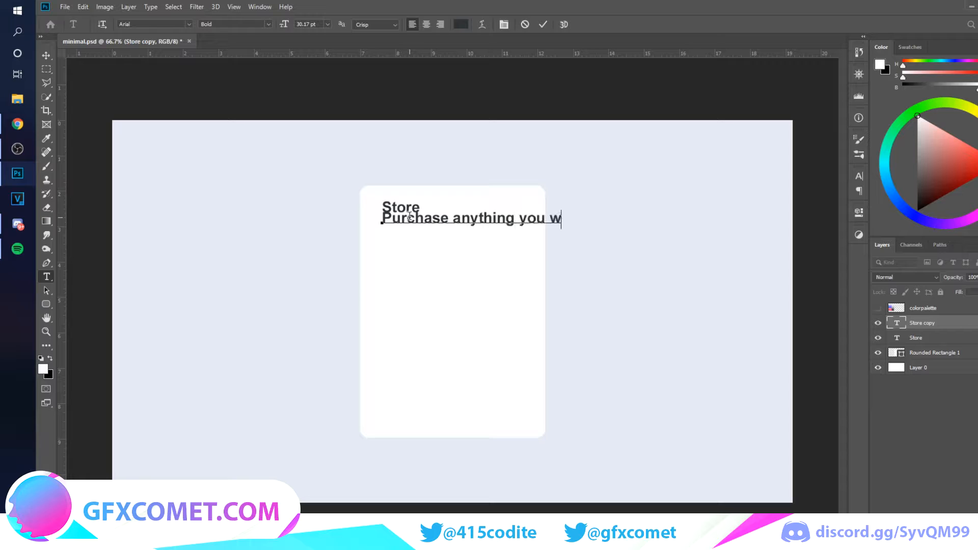
{"action": "type", "text": "ant"}
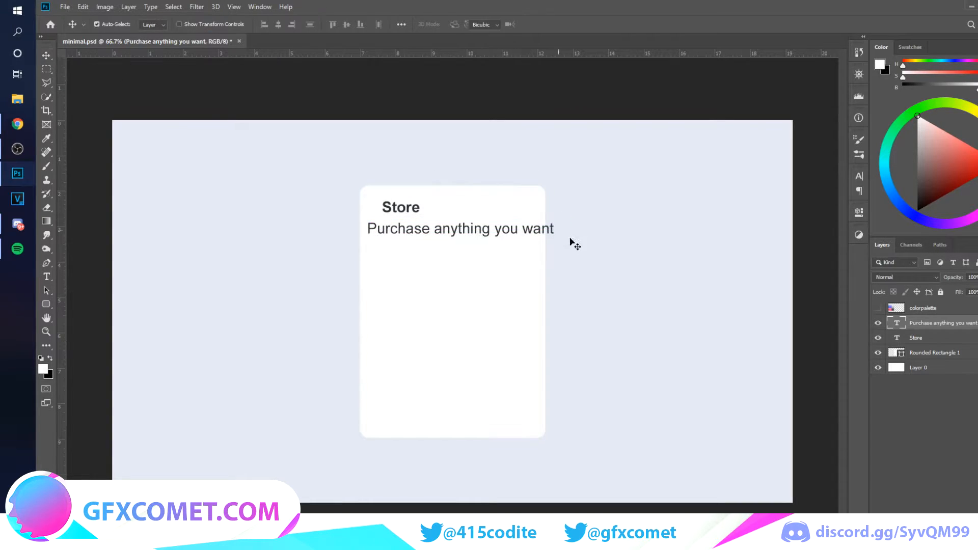
{"action": "left_click_drag", "start_coordinate": [552, 229], "coordinate": [492, 215]}
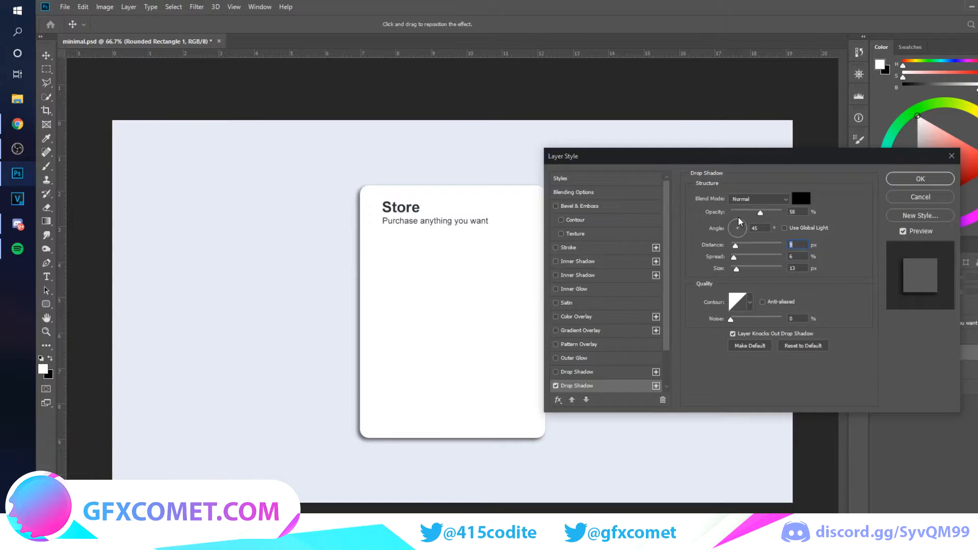
Adjust the card's drop shadow: angle 90, larger size, much lower opacity
{"action": "left_click_drag", "start_coordinate": [736, 228], "coordinate": [742, 223]}
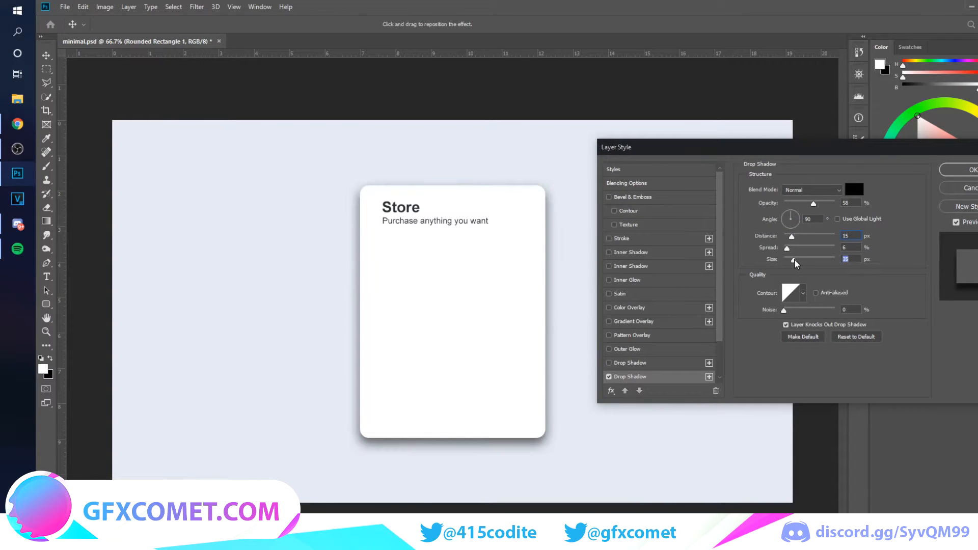
{"action": "left_click_drag", "start_coordinate": [795, 259], "coordinate": [801, 259]}
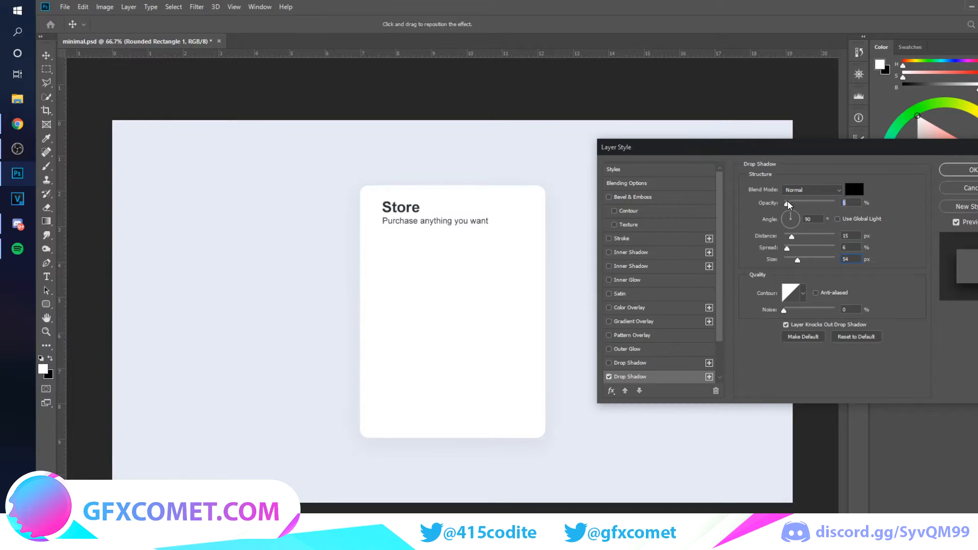
{"action": "left_click_drag", "start_coordinate": [786, 203], "coordinate": [791, 203]}
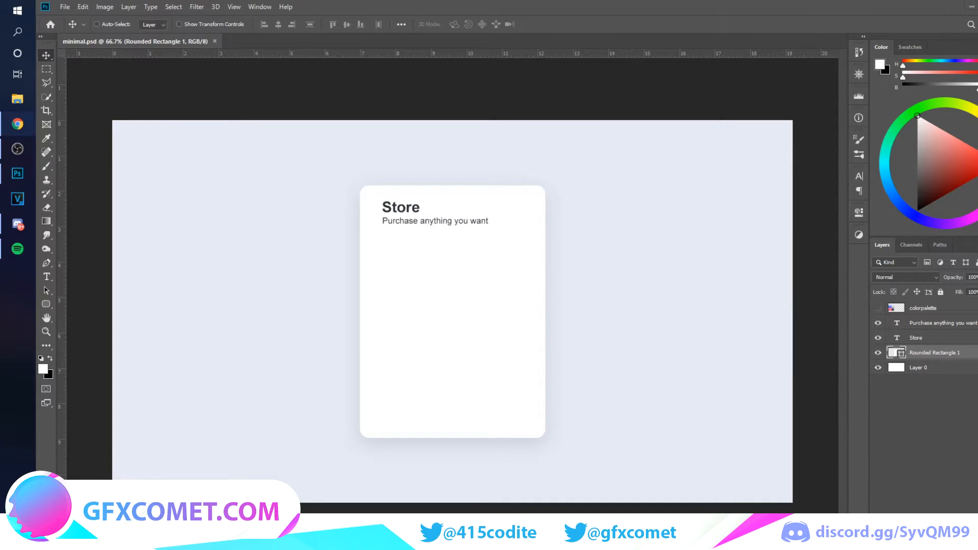
Duplicate the Store title below the subtitle and retype it as PASSES
{"action": "left_click", "coordinate": [942, 323]}
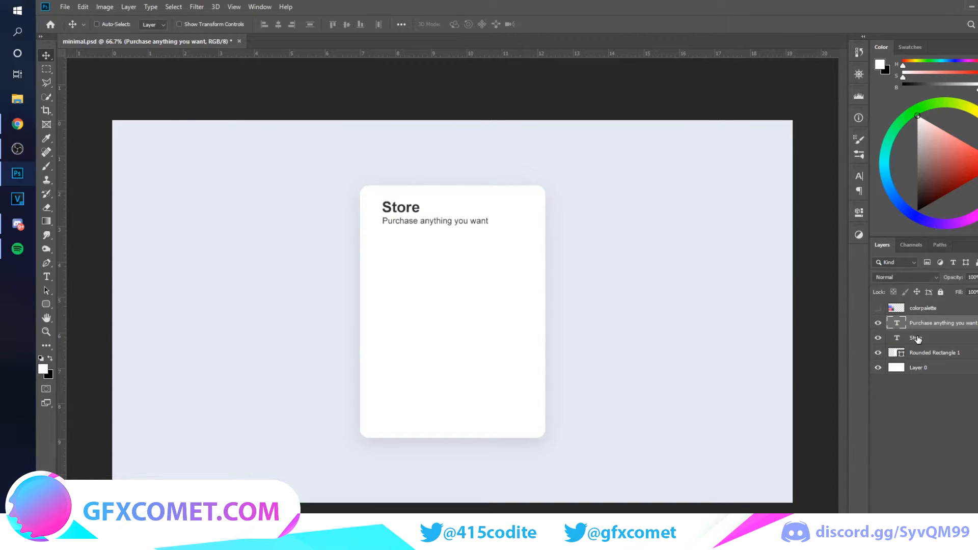
{"action": "left_click_drag", "start_coordinate": [401, 208], "coordinate": [417, 260]}
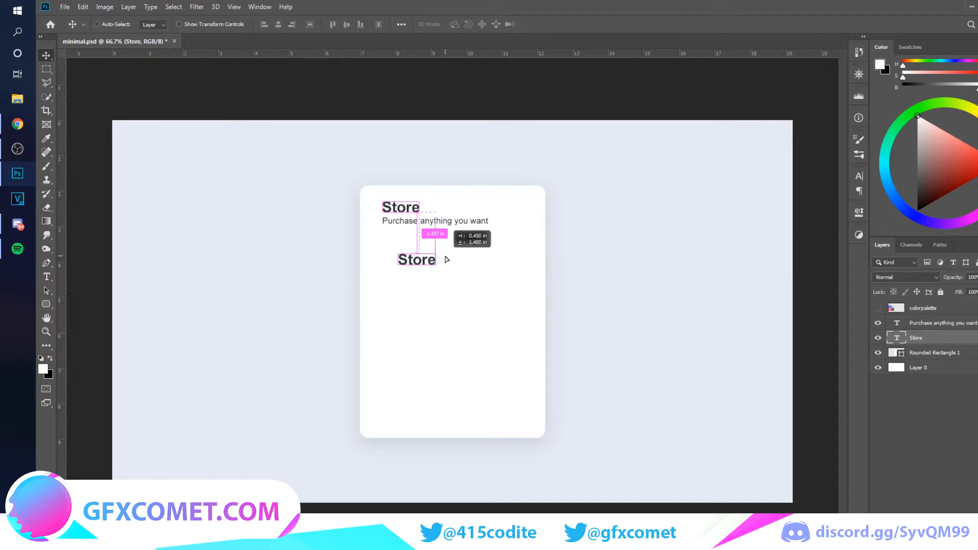
{"action": "type", "text": "G"}
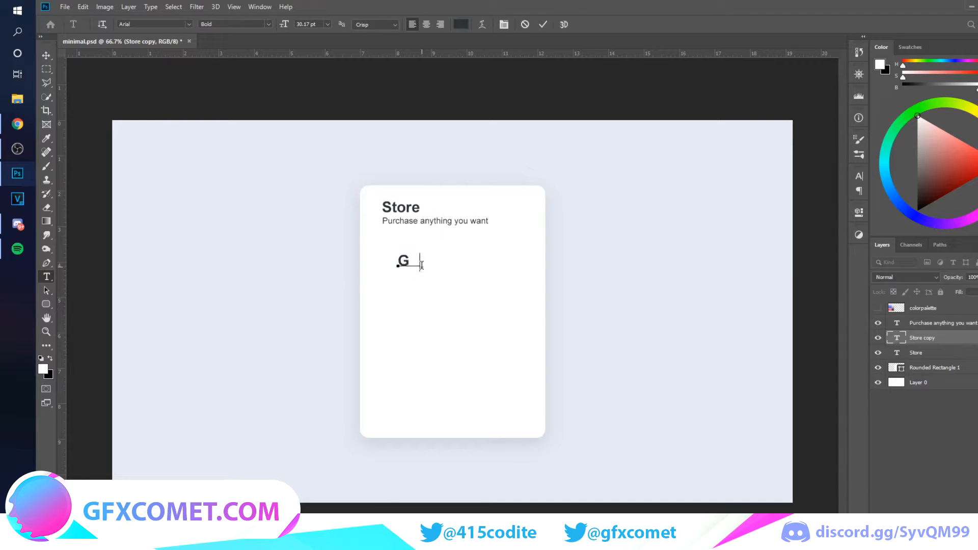
{"action": "type", "text": "PASSES"}
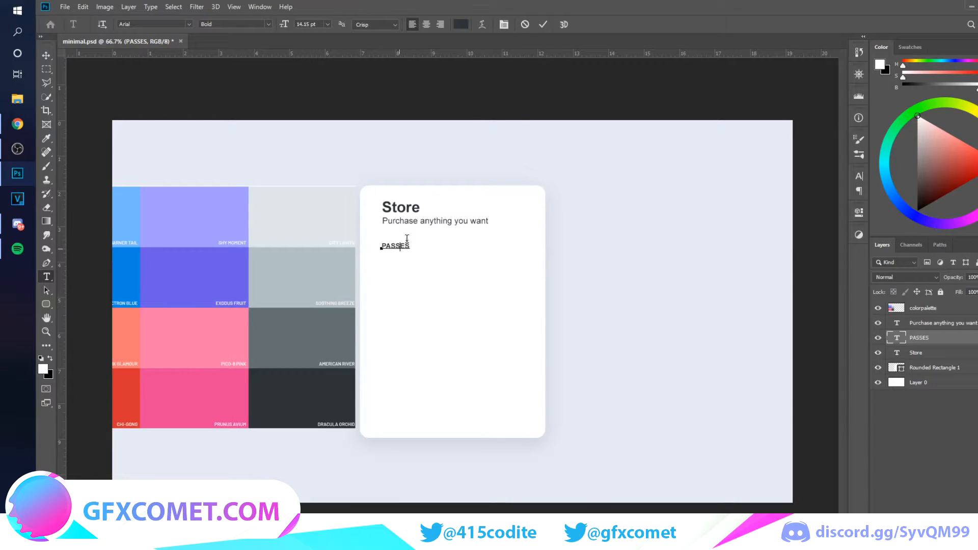
Add the CURRENCY tab, colour it from the palette, and position it
{"action": "left_click", "coordinate": [460, 25]}
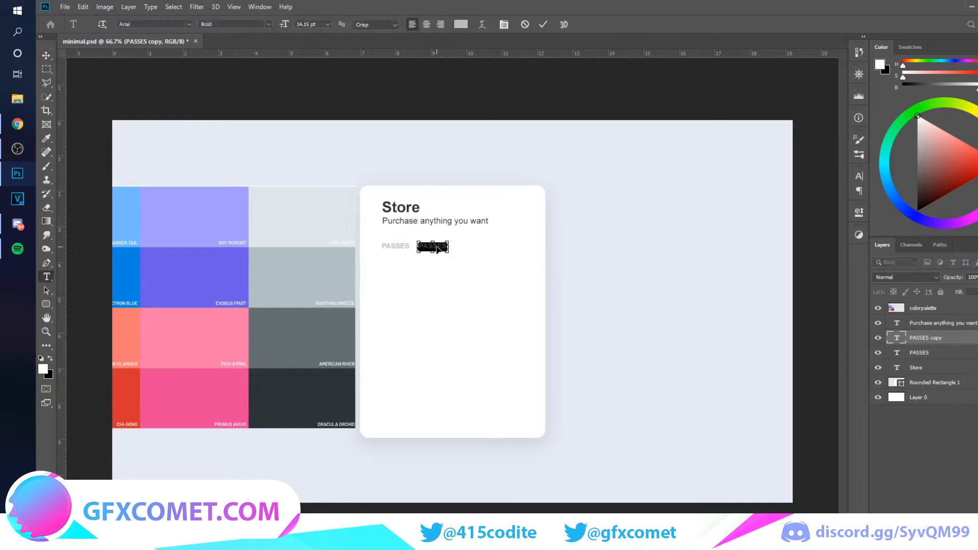
{"action": "type", "text": "CURRENCY"}
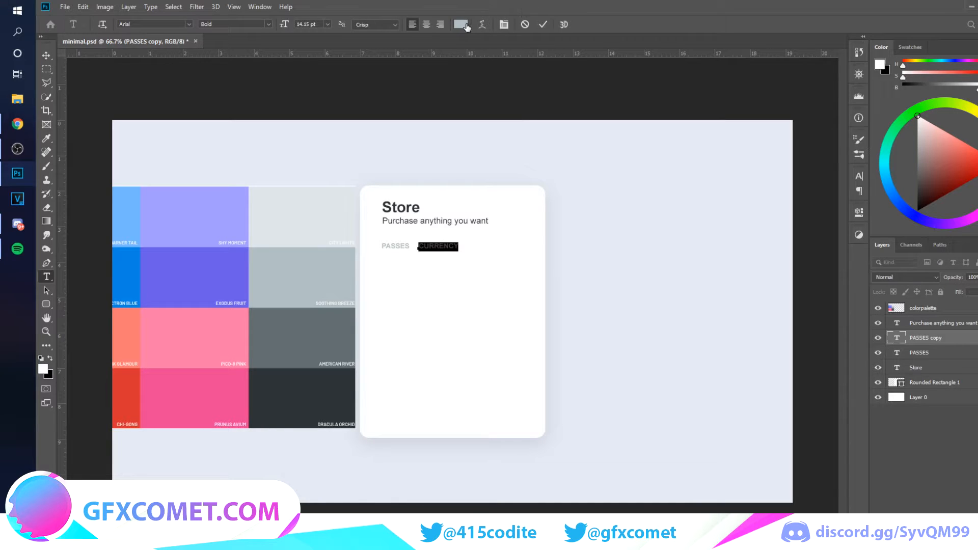
{"action": "left_click", "coordinate": [460, 24]}
{"action": "type", "text": "0984e3"}
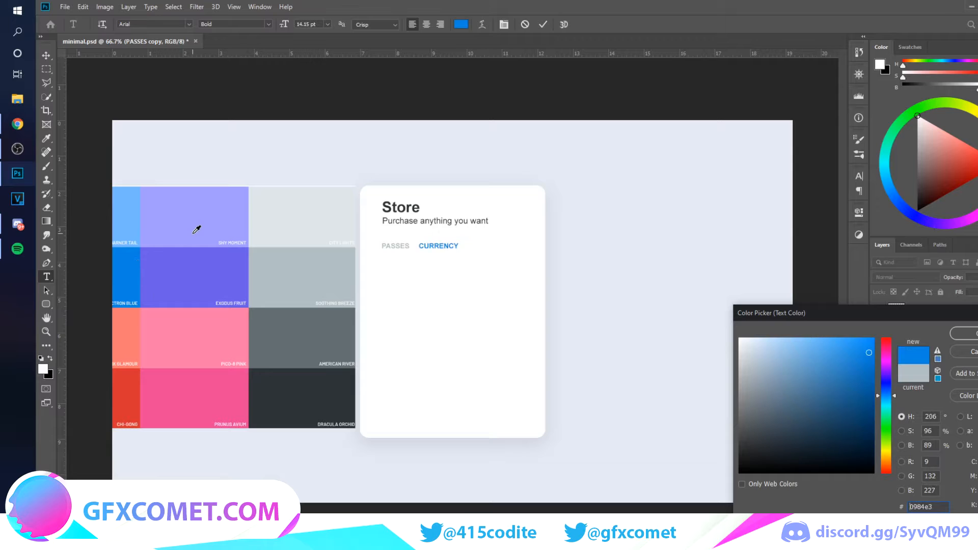
{"action": "left_click", "coordinate": [819, 350]}
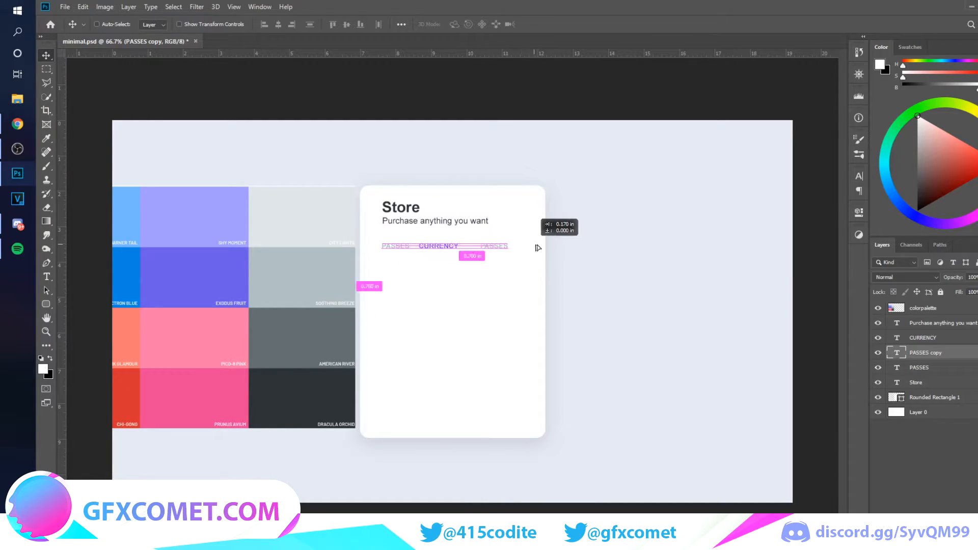
{"action": "left_click", "coordinate": [513, 245]}
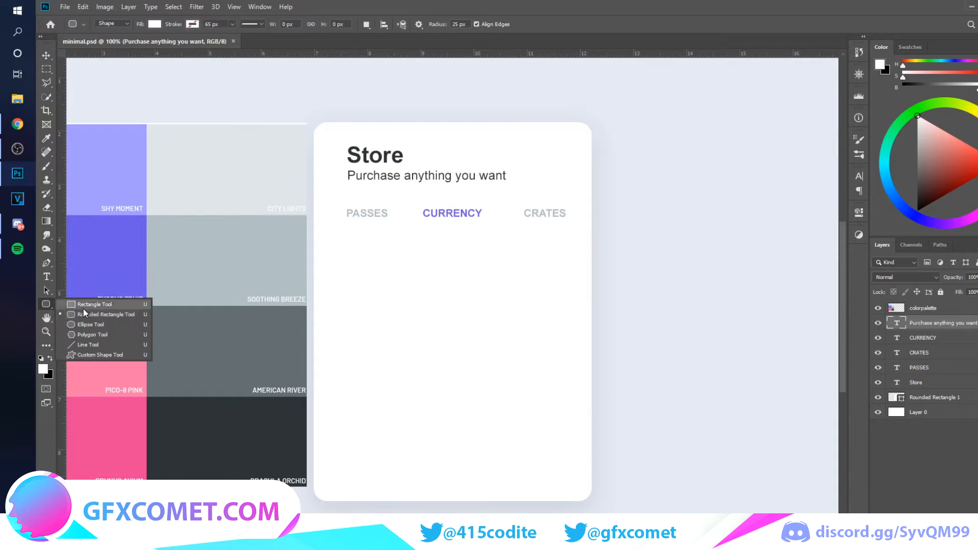
Select the Rounded Rectangle Tool for the 5 px-radius CURRENCY underline
{"action": "left_click", "coordinate": [94, 303]}
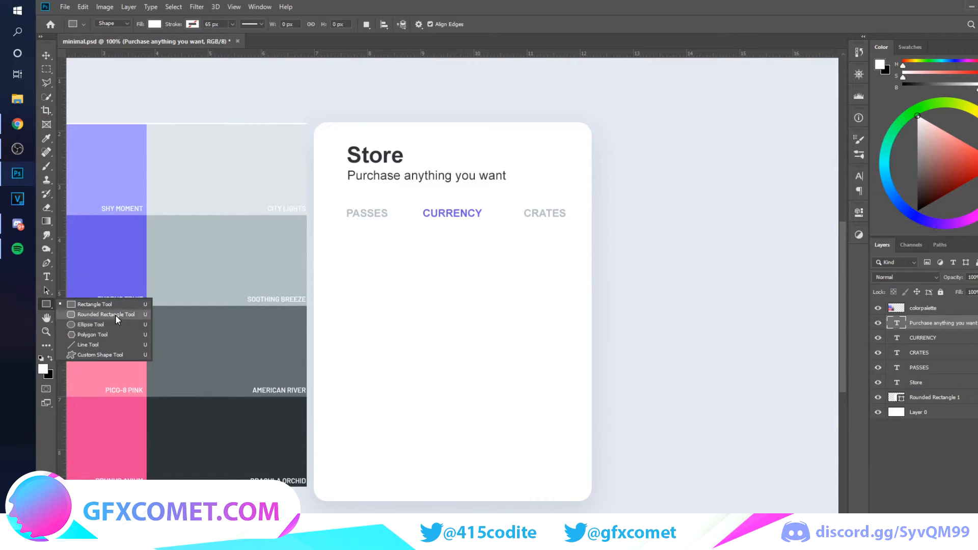
{"action": "left_click", "coordinate": [103, 313]}
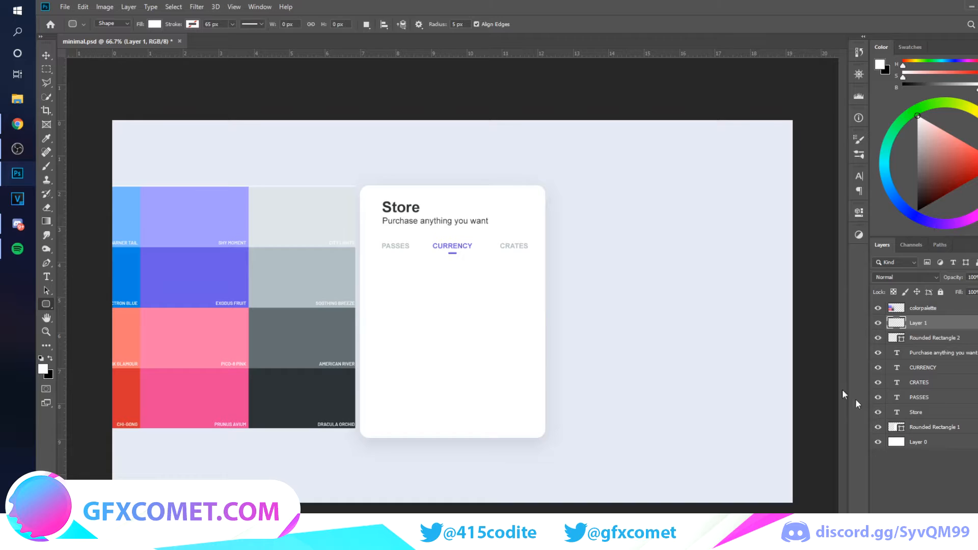
{"action": "mouse_move", "coordinate": [202, 131]}
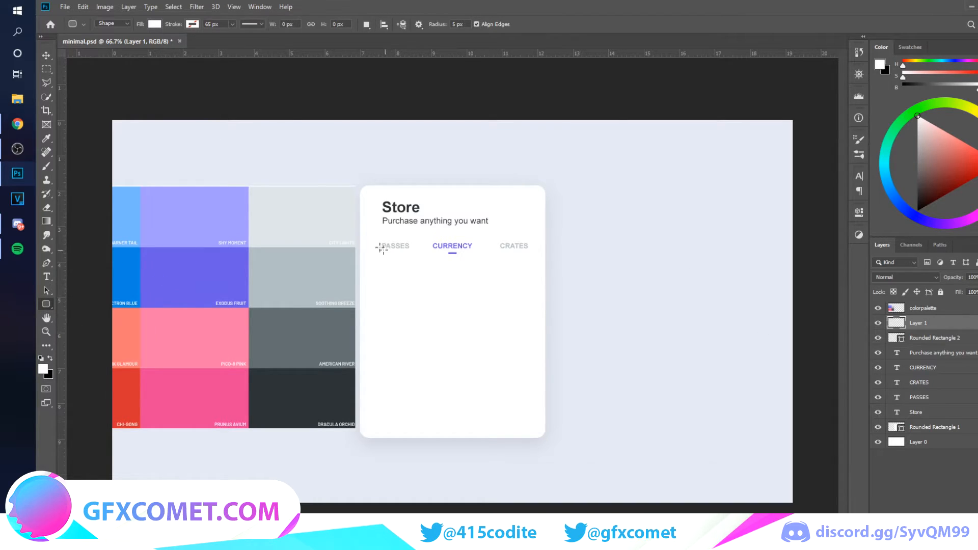
Drag a thin light-grey bar across the full card width under the tabs
{"action": "left_click_drag", "start_coordinate": [378, 264], "coordinate": [536, 263]}
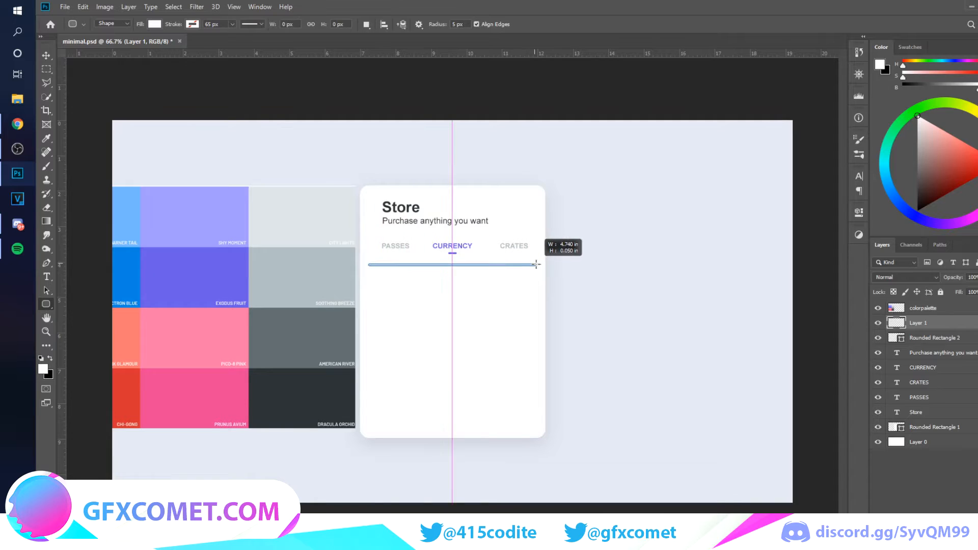
{"action": "left_click_drag", "start_coordinate": [368, 265], "coordinate": [537, 265]}
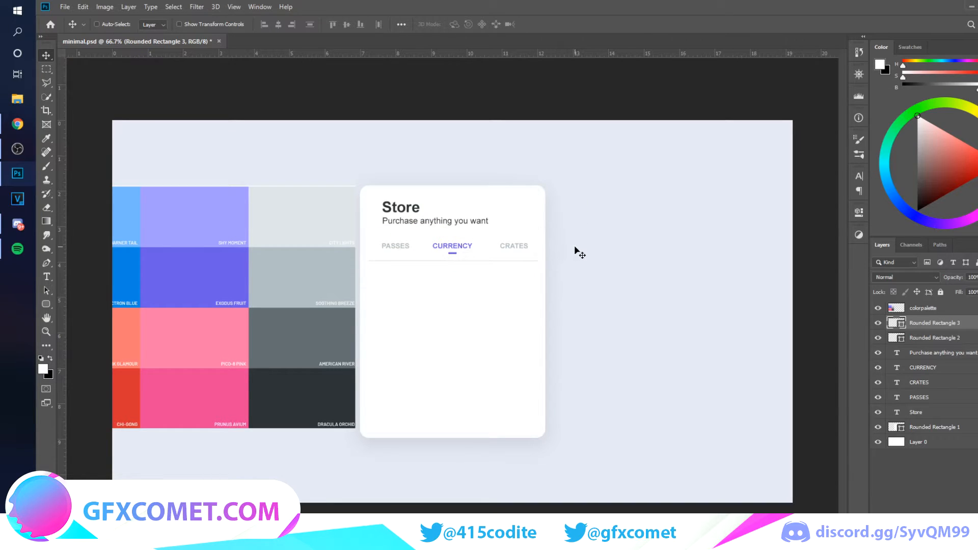
{"action": "mouse_move", "coordinate": [581, 254]}
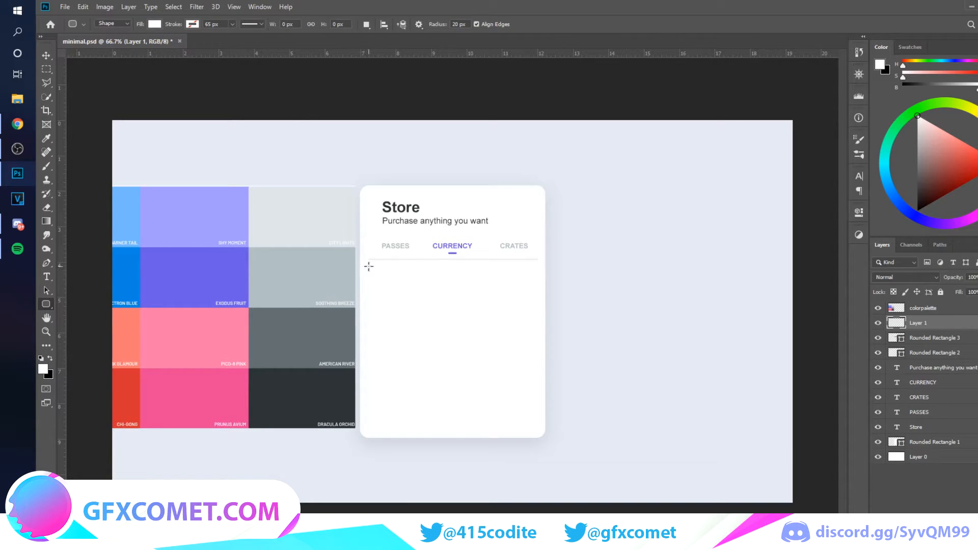
Draw a rounded item panel below the divider and give it a light grey fill
{"action": "left_click_drag", "start_coordinate": [369, 266], "coordinate": [535, 308]}
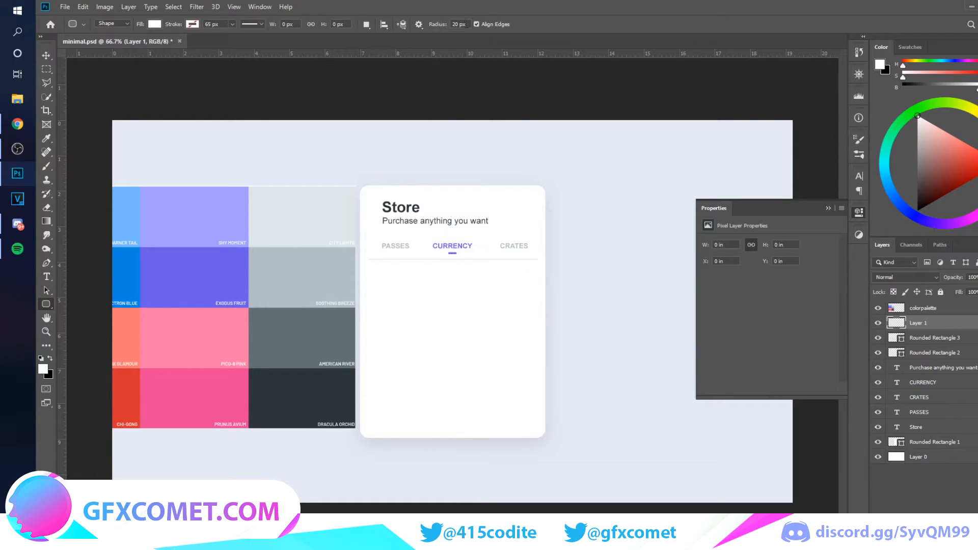
{"action": "left_click_drag", "start_coordinate": [367, 269], "coordinate": [540, 301]}
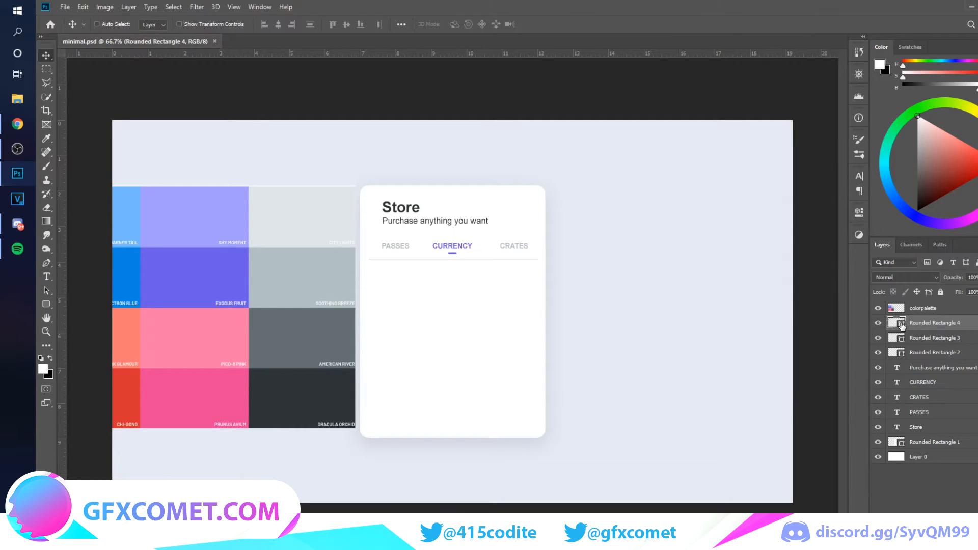
{"action": "double_click", "coordinate": [896, 322]}
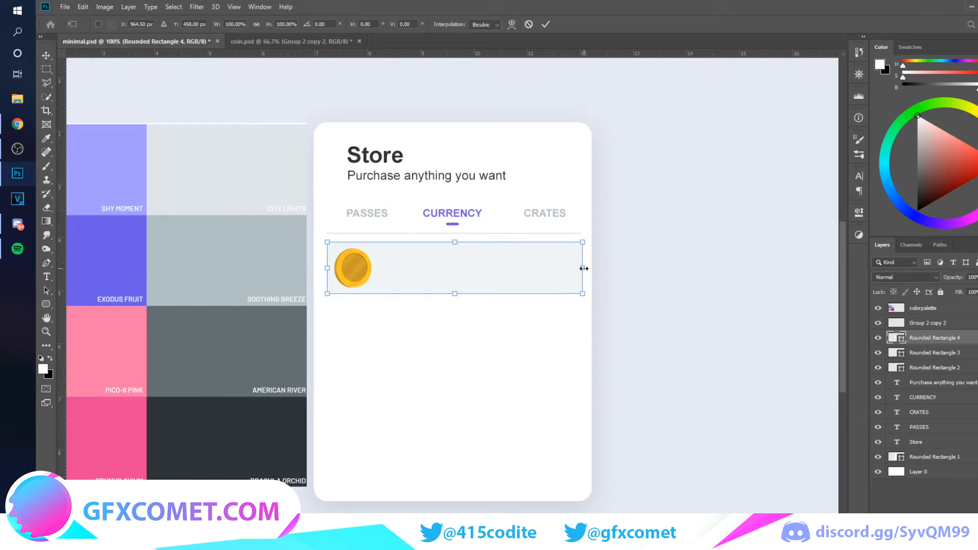
Narrow the item panel to a square around the coin and add the 'R$50' price label
{"action": "left_click_drag", "start_coordinate": [581, 269], "coordinate": [402, 268]}
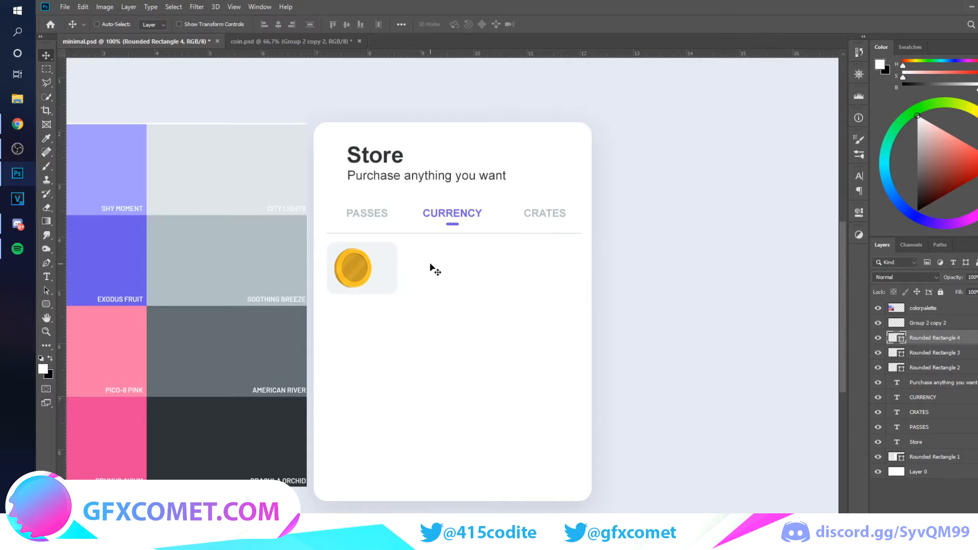
{"action": "left_click", "coordinate": [45, 276]}
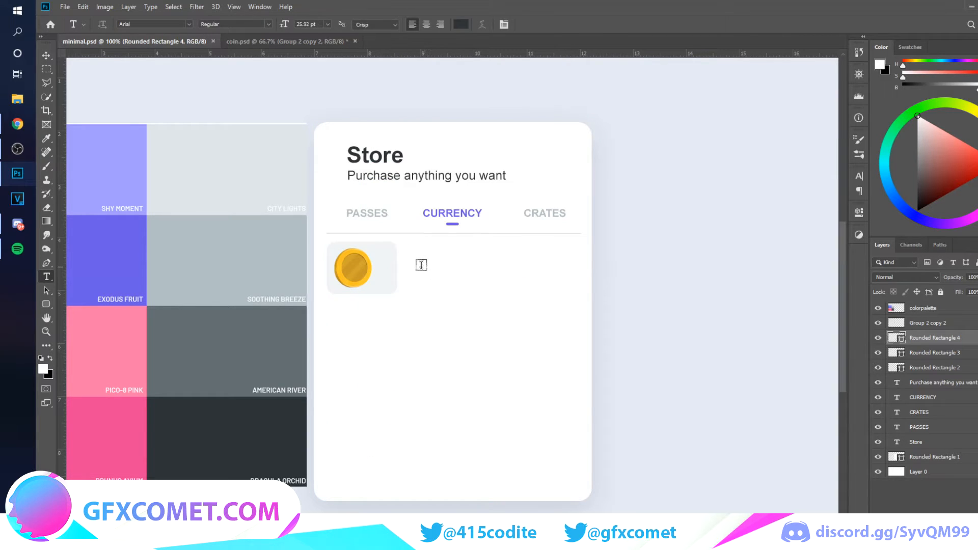
{"action": "type", "text": "R$50"}
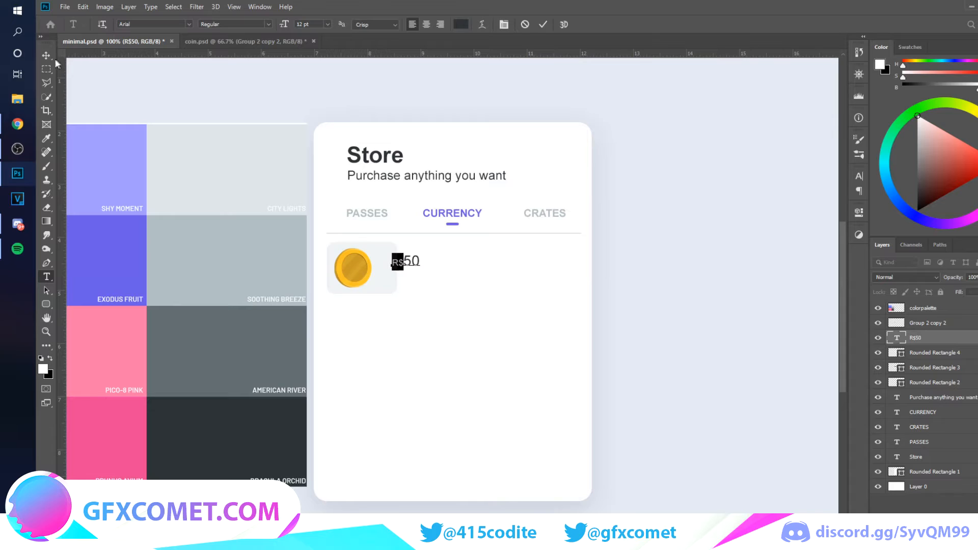
{"action": "left_click", "coordinate": [46, 55]}
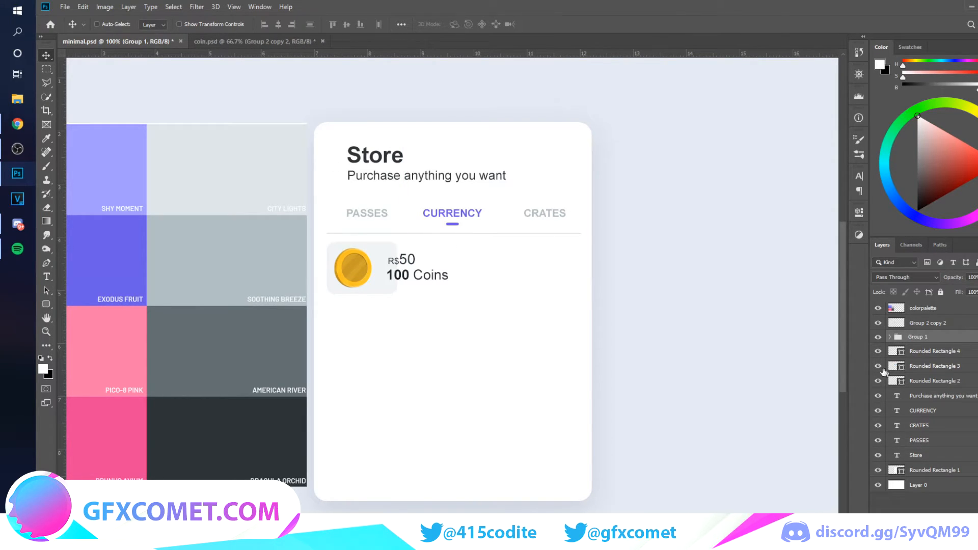
{"action": "left_click", "coordinate": [933, 350]}
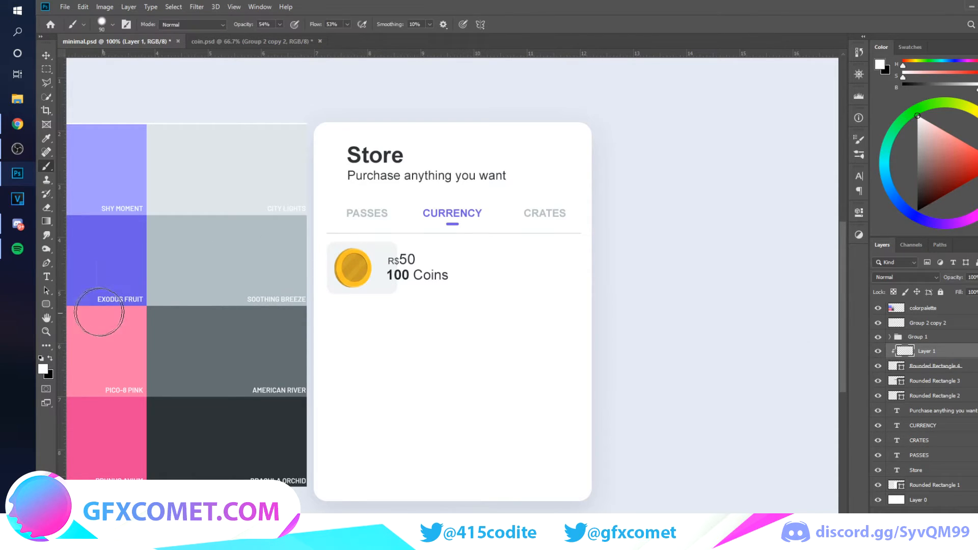
{"action": "mouse_move", "coordinate": [409, 209]}
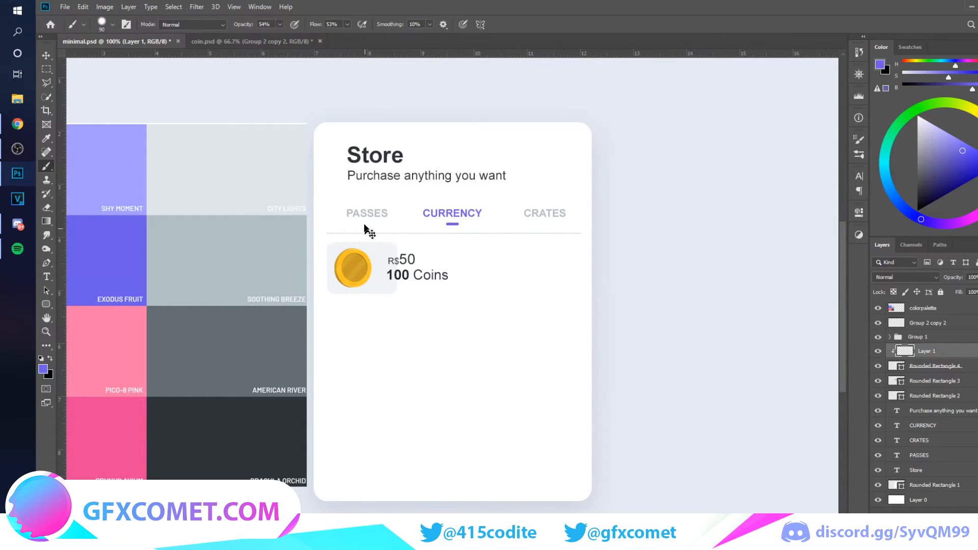
Paint a soft purple tint onto the coin's square panel on a new layer
{"action": "left_click", "coordinate": [84, 24]}
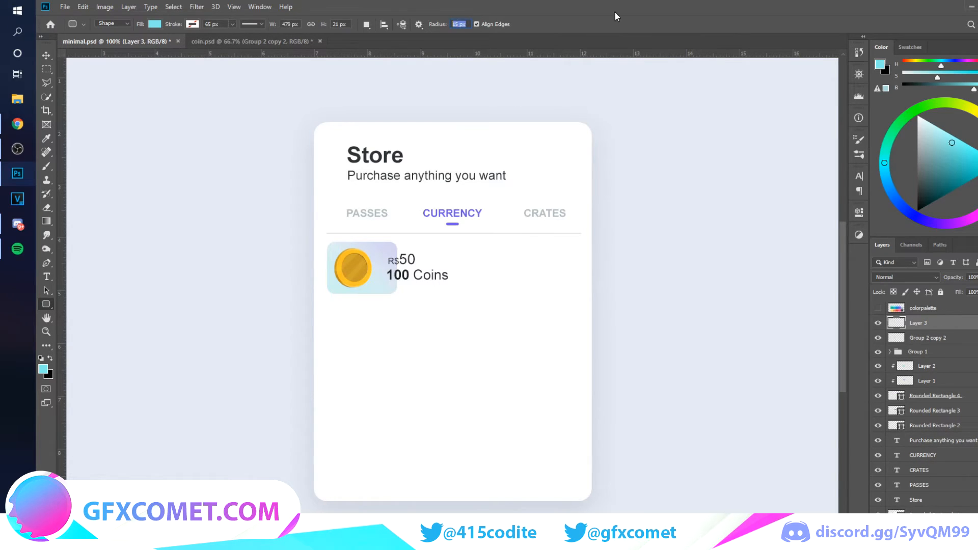
Draw a 15 px-radius pill button right of the coin item and fill it soft teal
{"action": "left_click_drag", "start_coordinate": [510, 255], "coordinate": [571, 281]}
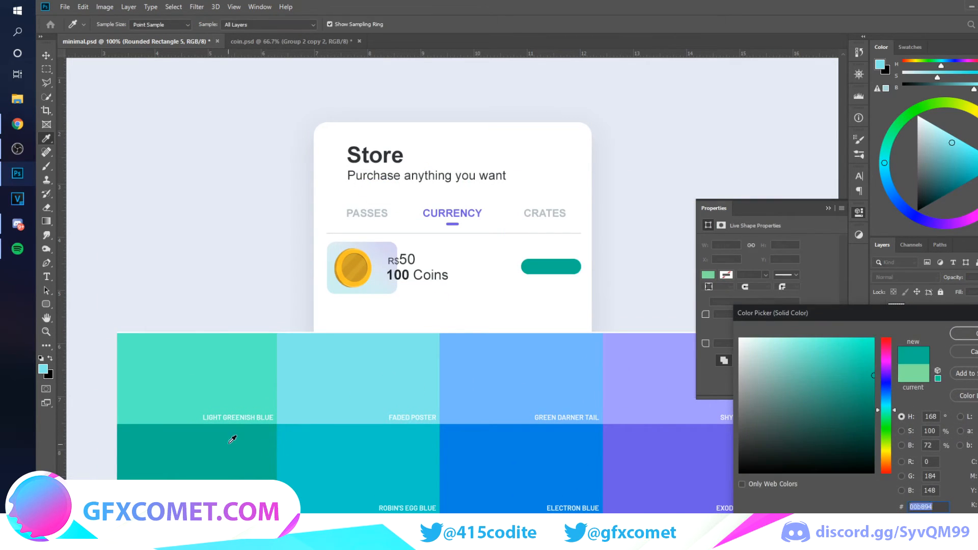
{"action": "mouse_move", "coordinate": [402, 467]}
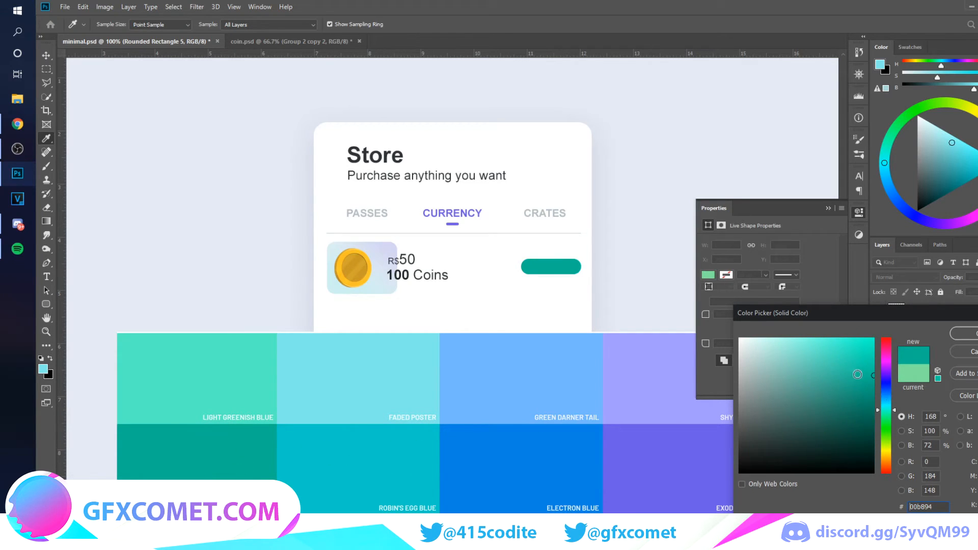
{"action": "left_click", "coordinate": [836, 372]}
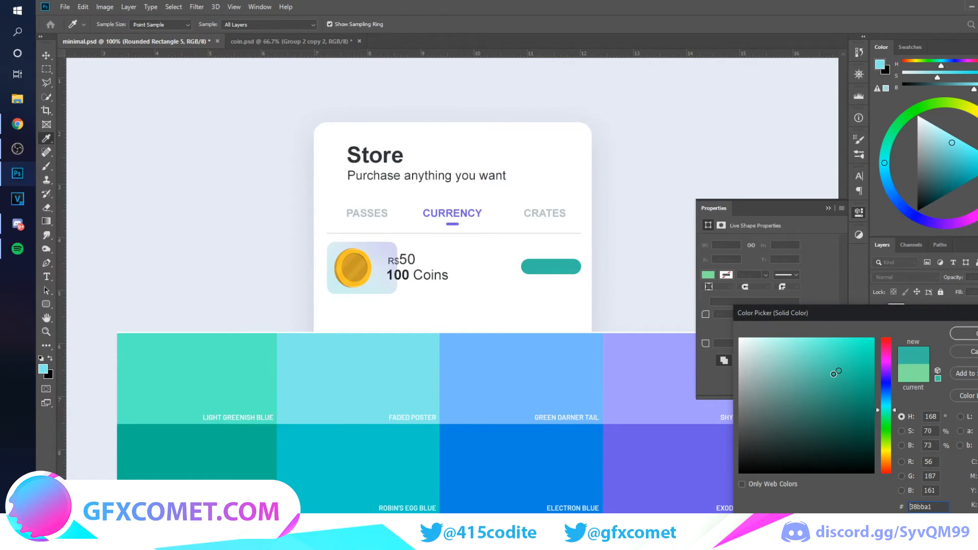
{"action": "left_click", "coordinate": [836, 369]}
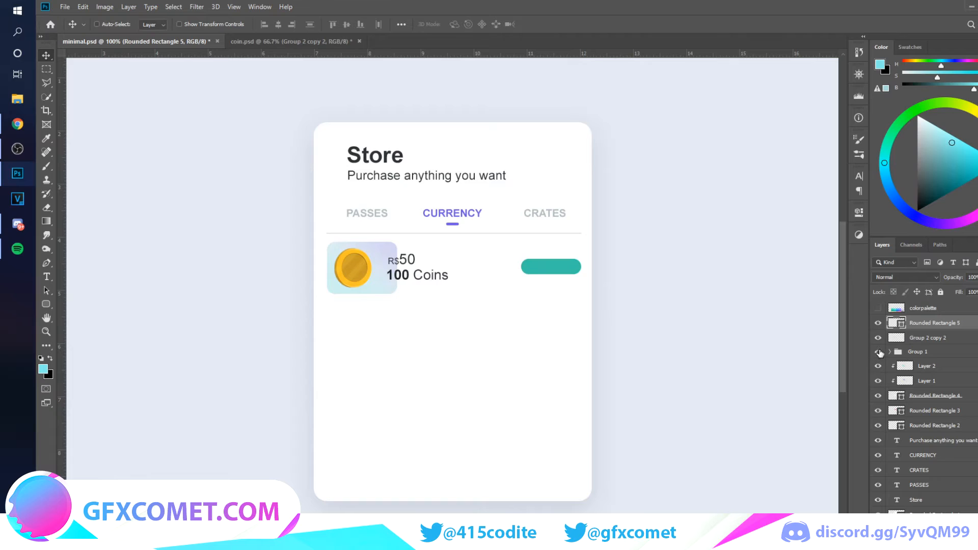
Reuse the 100 Coins text layer to label the teal button 'Purchase'
{"action": "left_click", "coordinate": [889, 351]}
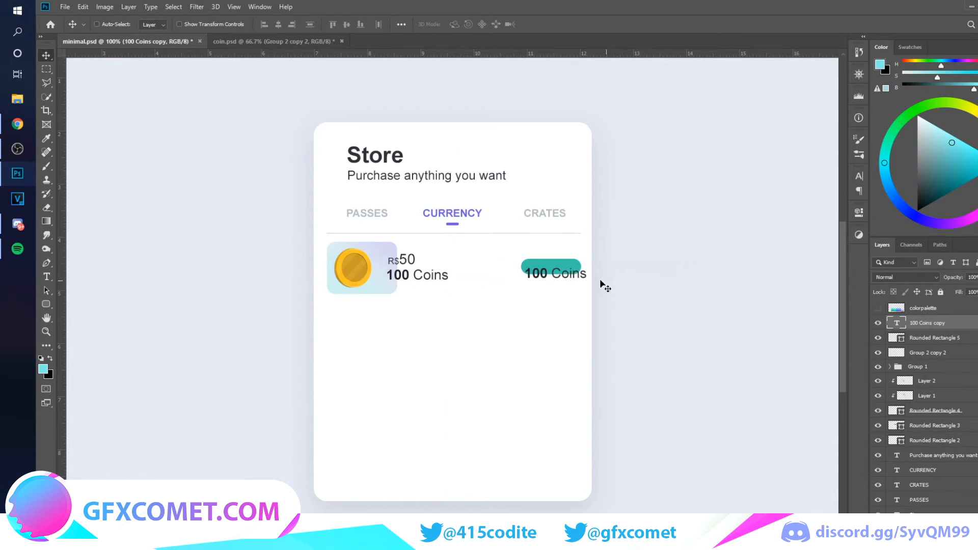
{"action": "type", "text": "Purchas"}
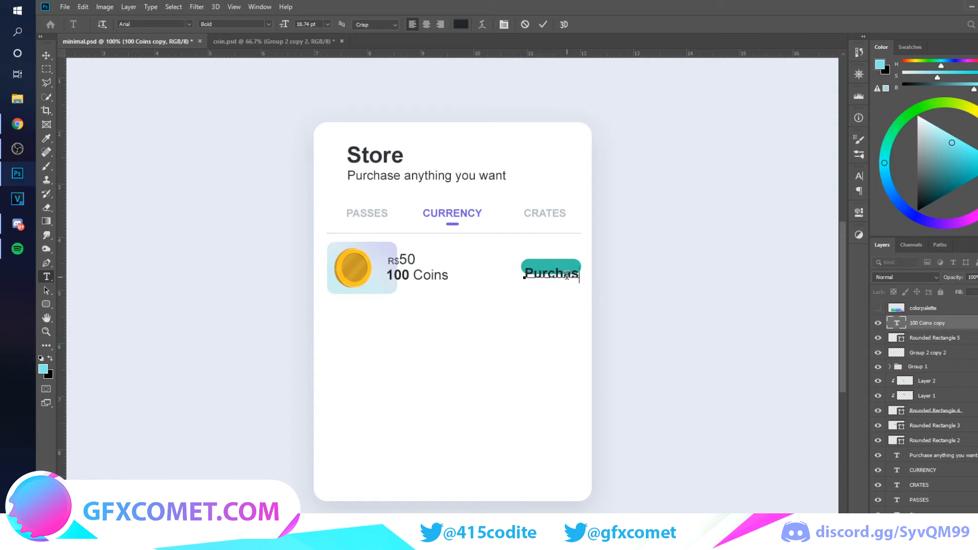
{"action": "left_click", "coordinate": [460, 24]}
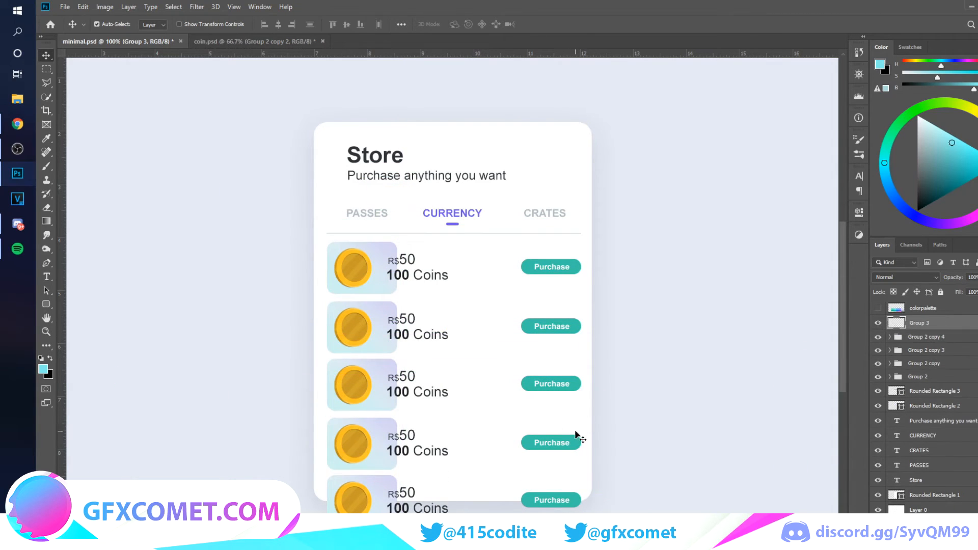
Switch from the rectangular marquee to the Rounded Rectangle Tool for the scrollbar
{"action": "left_click", "coordinate": [46, 69]}
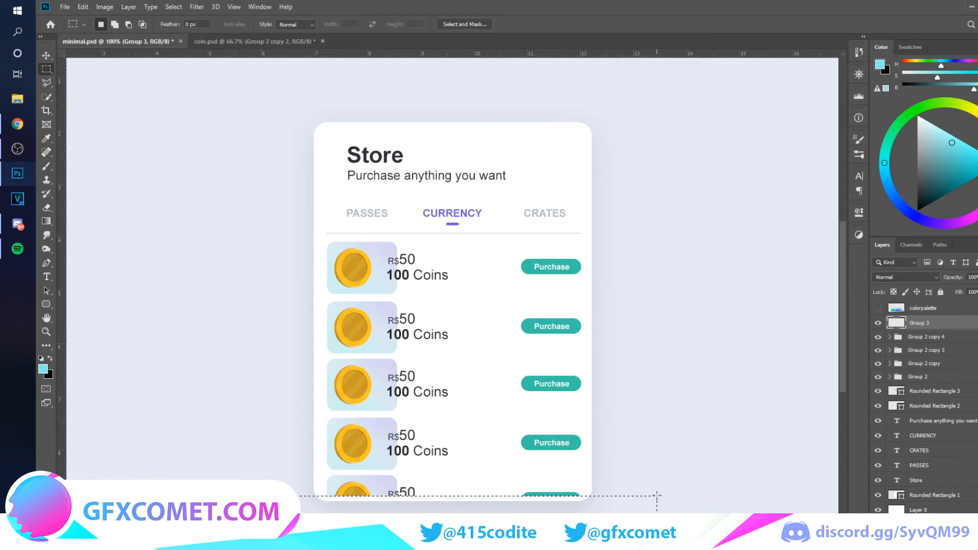
{"action": "left_click", "coordinate": [46, 55]}
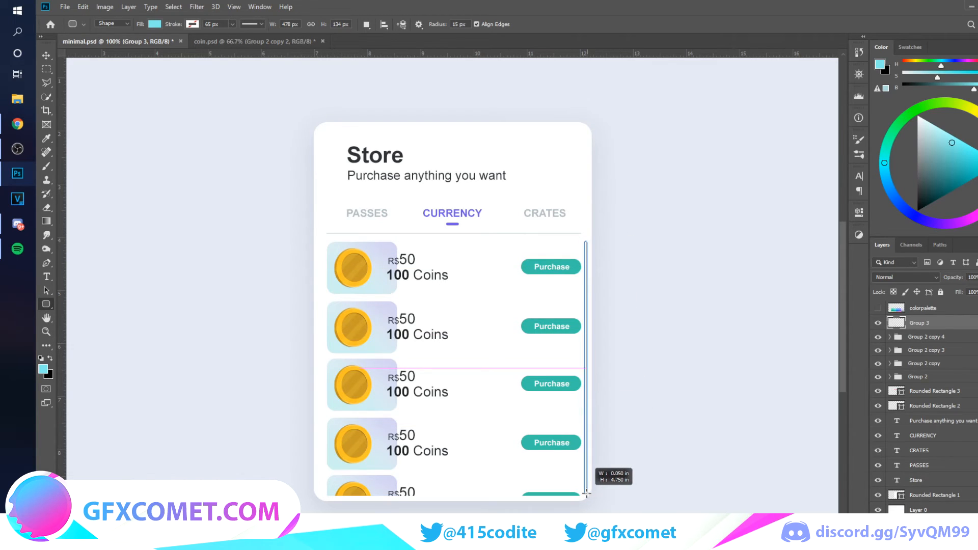
Draw a thin scrollbar track down the list's right edge and sample its fill colour
{"action": "left_click_drag", "start_coordinate": [586, 242], "coordinate": [586, 493]}
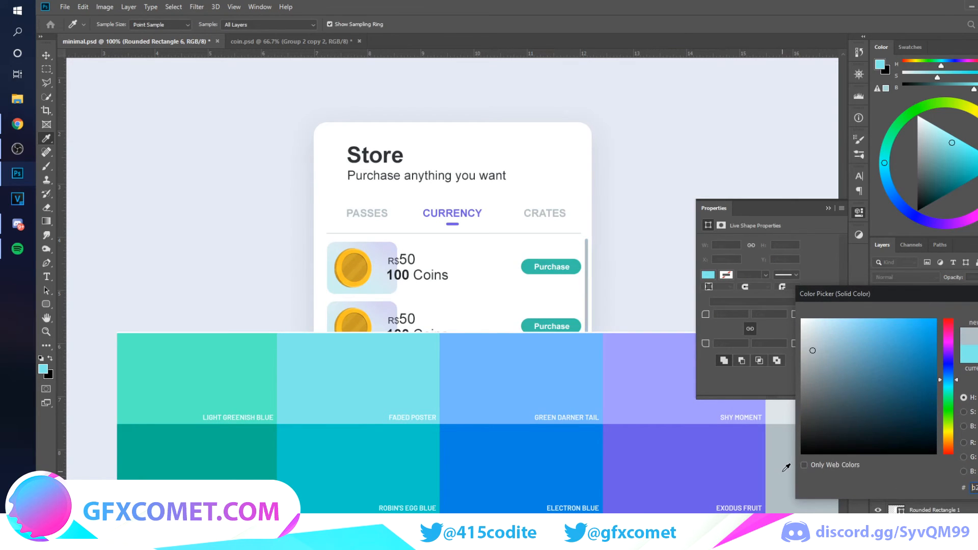
{"action": "left_click", "coordinate": [806, 329]}
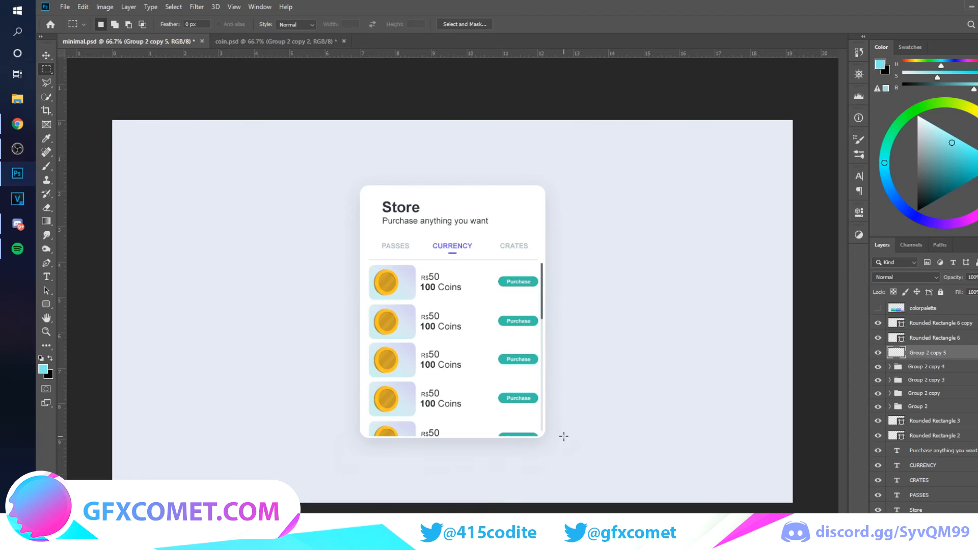
{"action": "left_click", "coordinate": [47, 55]}
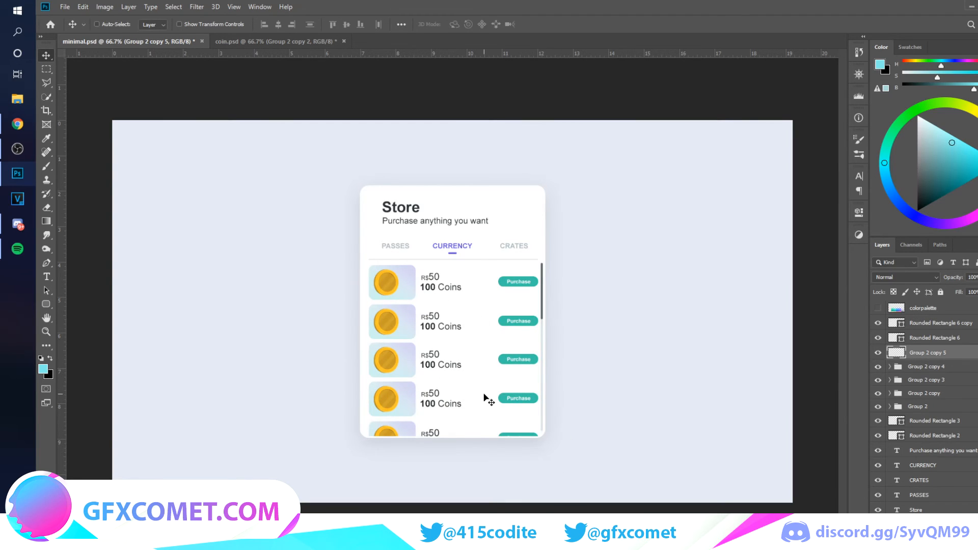
{"action": "left_click", "coordinate": [936, 322]}
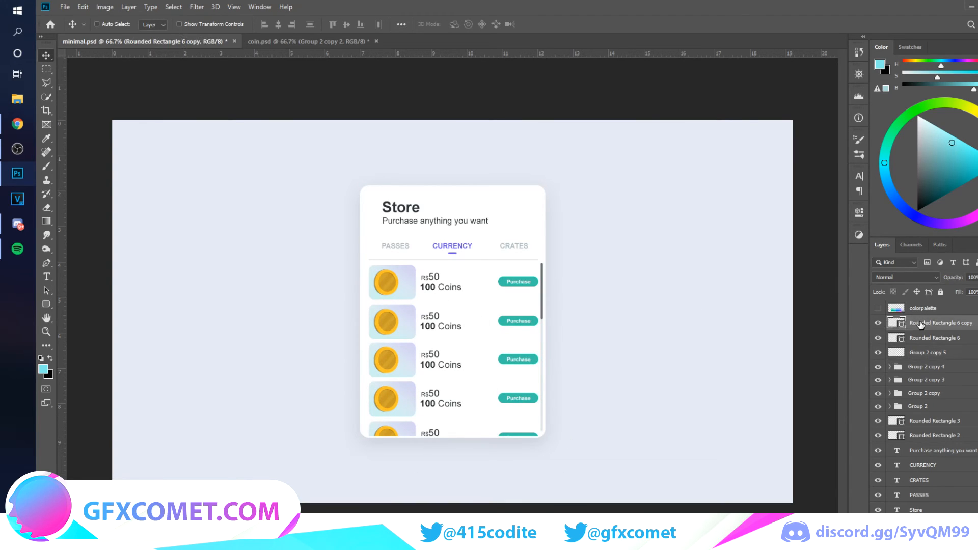
{"action": "mouse_move", "coordinate": [941, 322]}
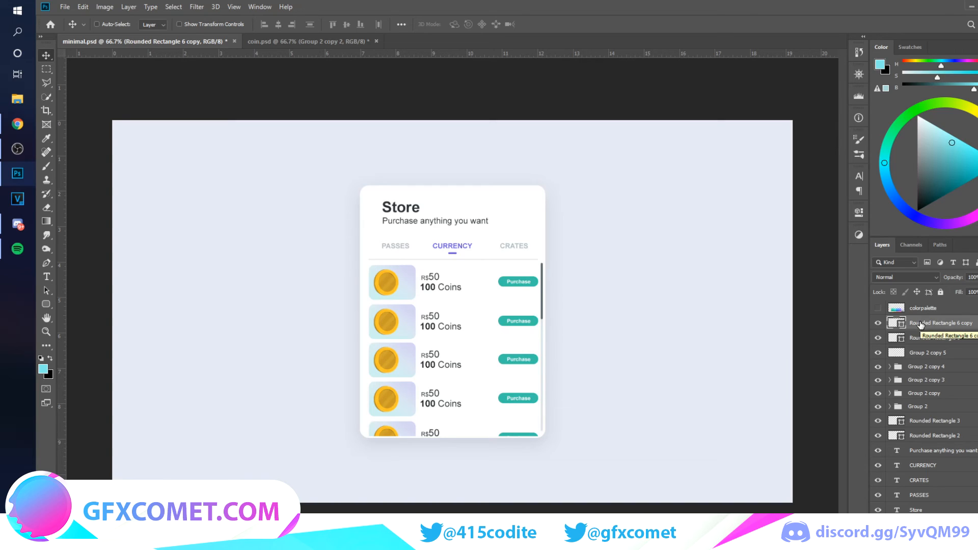